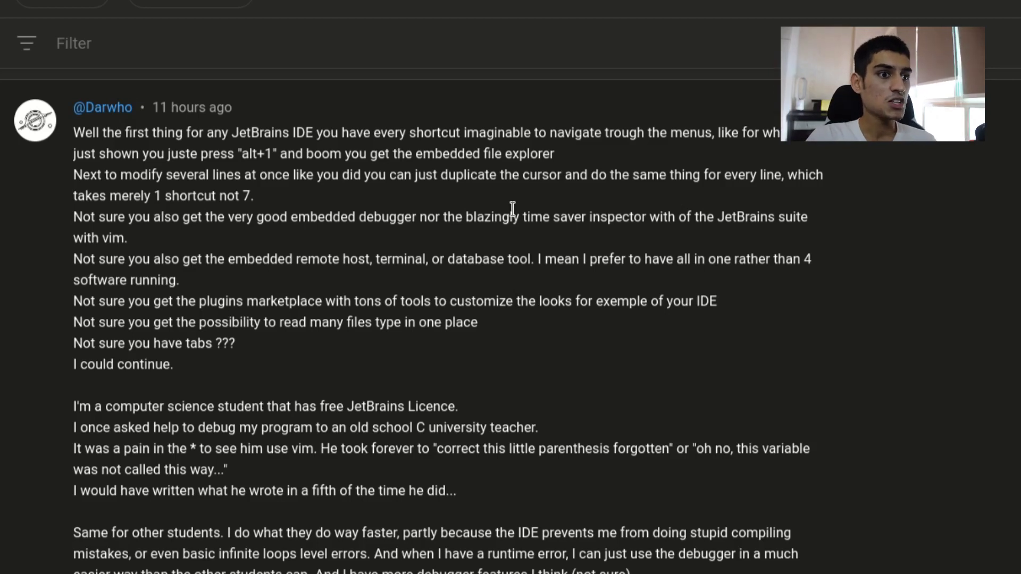
- Highlight the embedded-debugger phrase, then scroll to the end of the JetBrains comment and its first reply
left_click_drag(359, 217, 518, 217)
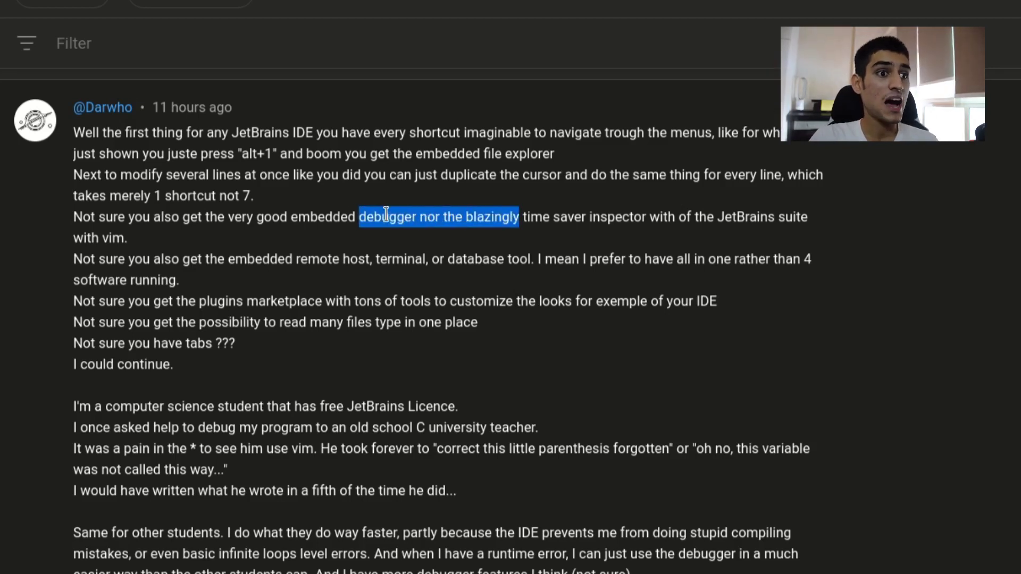
left_click_drag(384, 217, 504, 217)
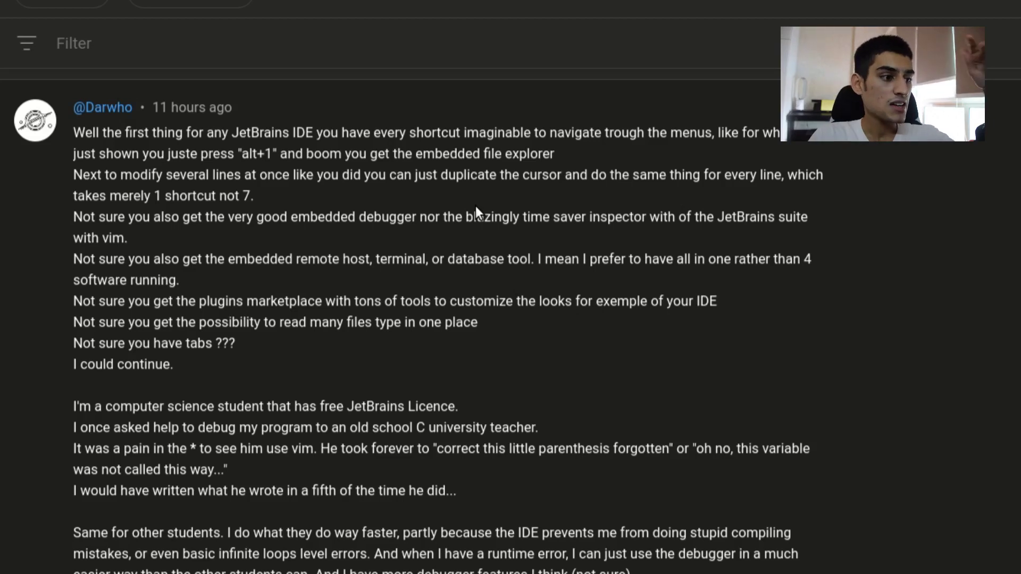
scroll("down", 3)
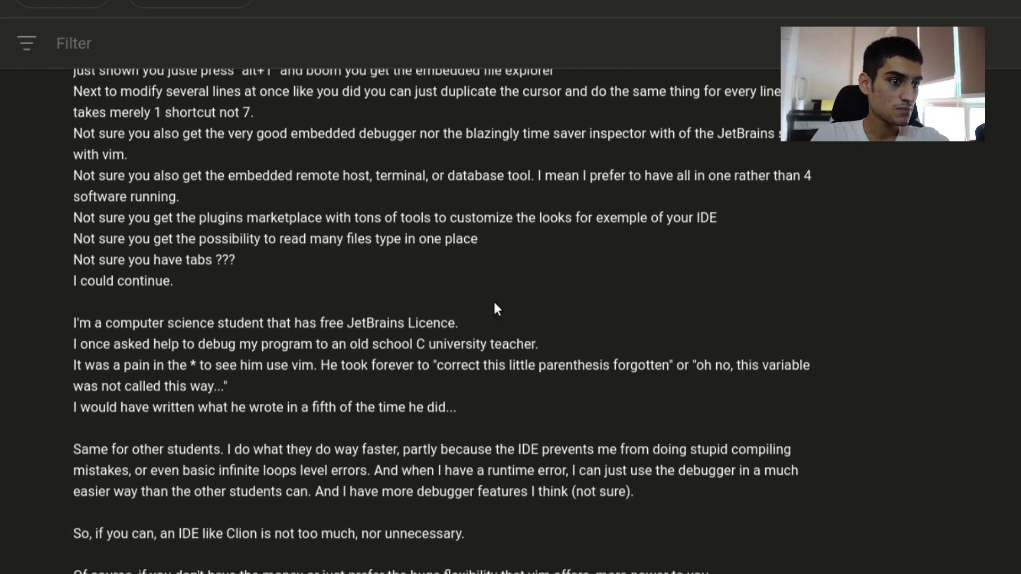
scroll("down", 3)
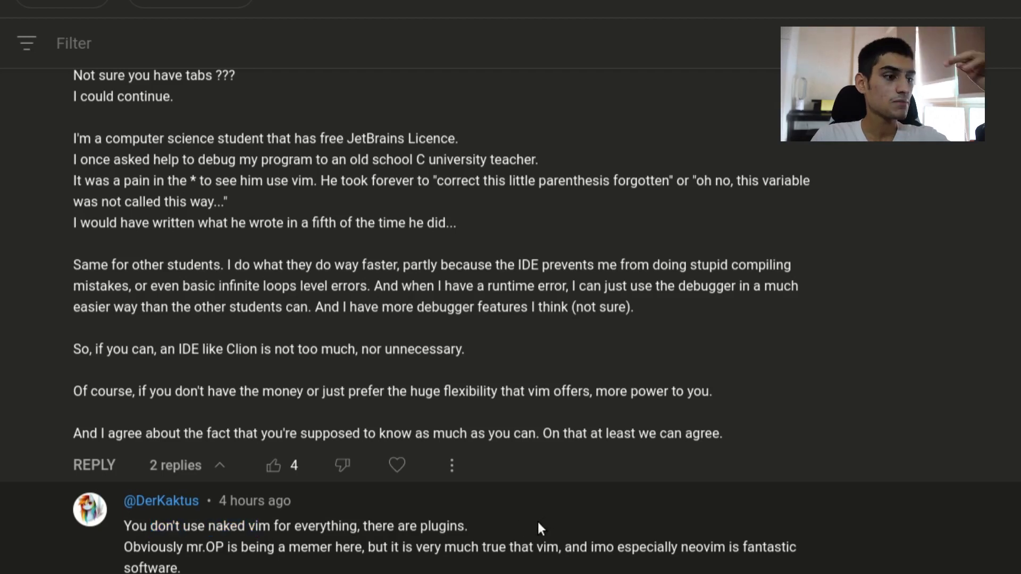
mouse_move(326, 511)
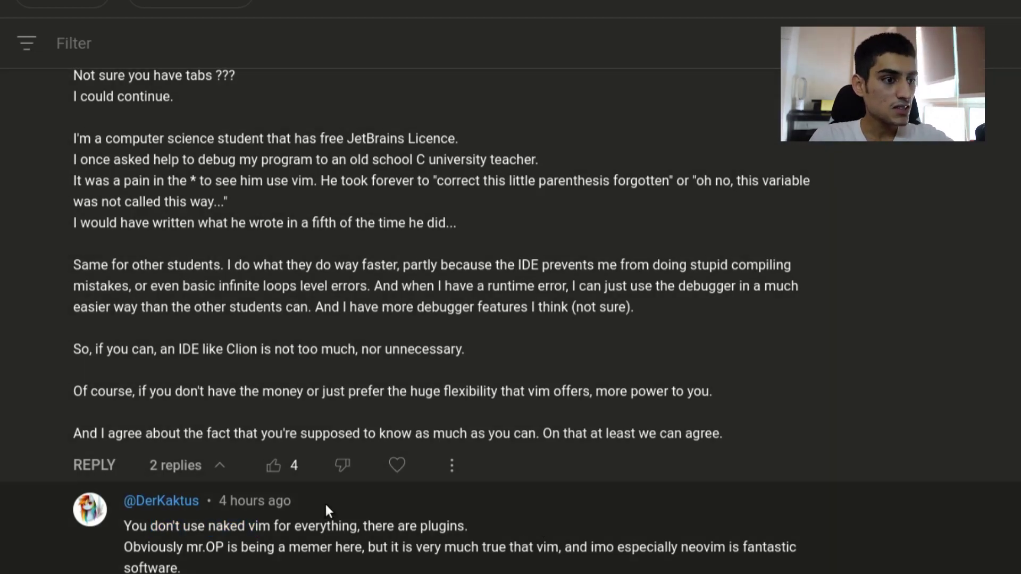
scroll("down", 3)
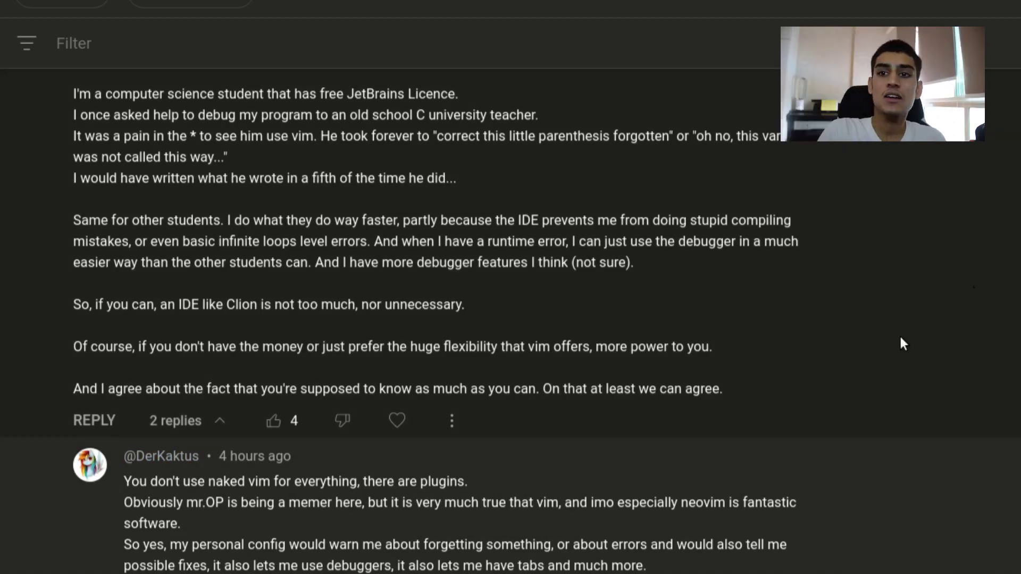
mouse_move(649, 428)
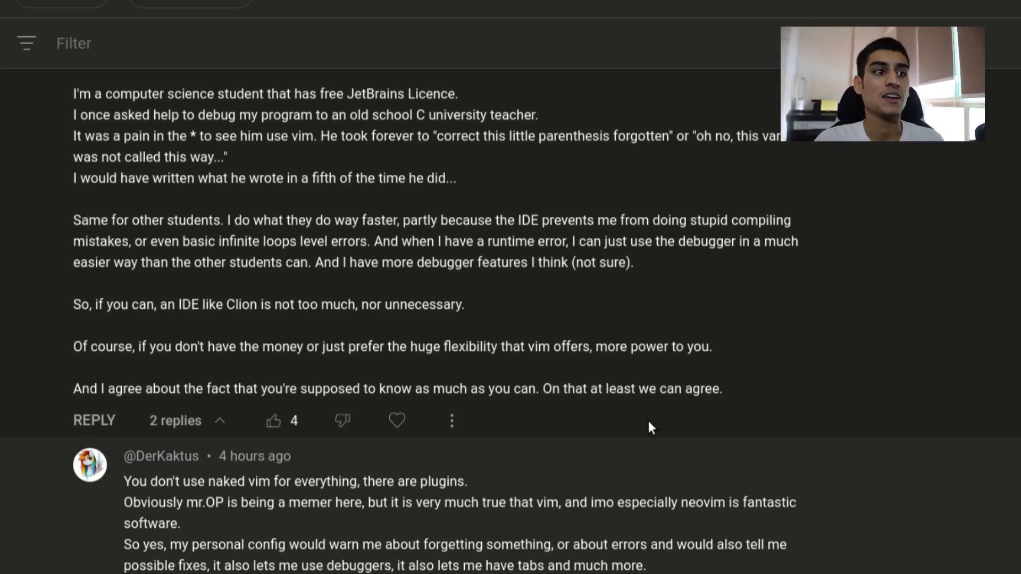
- Scroll past the plugins and telemetry replies, selecting a word in a reply along the way
right_click(648, 428)
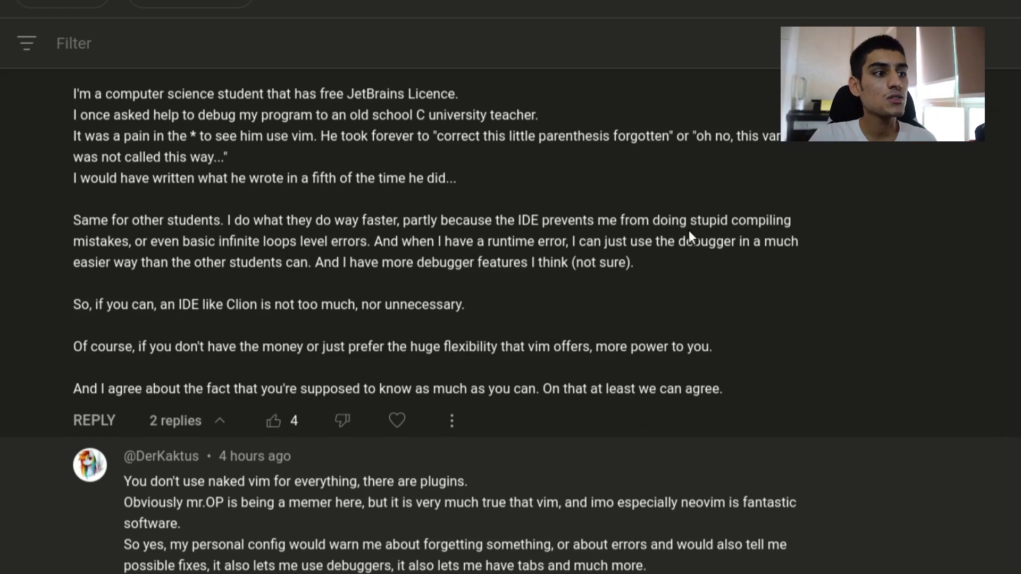
scroll("down", 3)
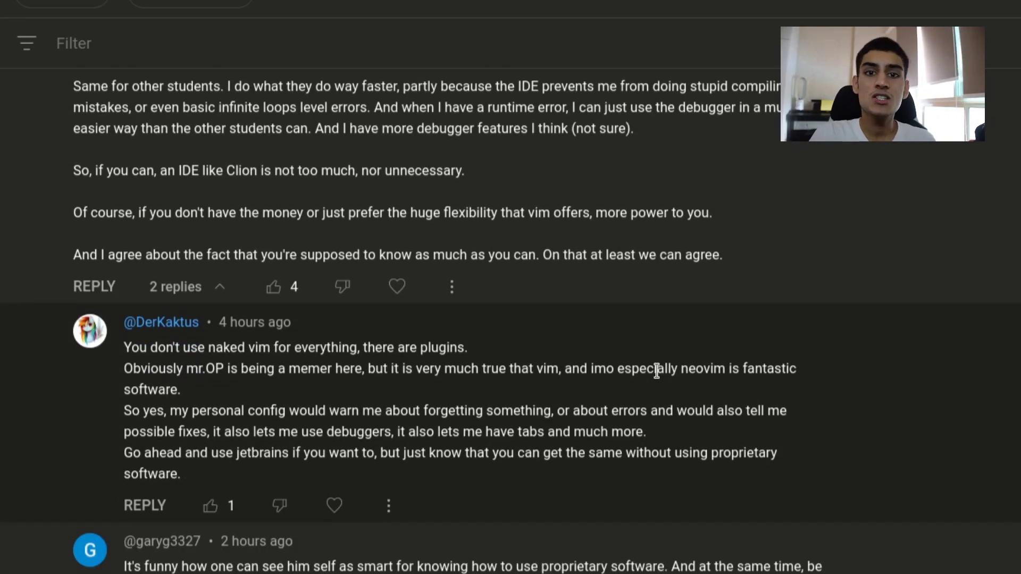
mouse_move(657, 345)
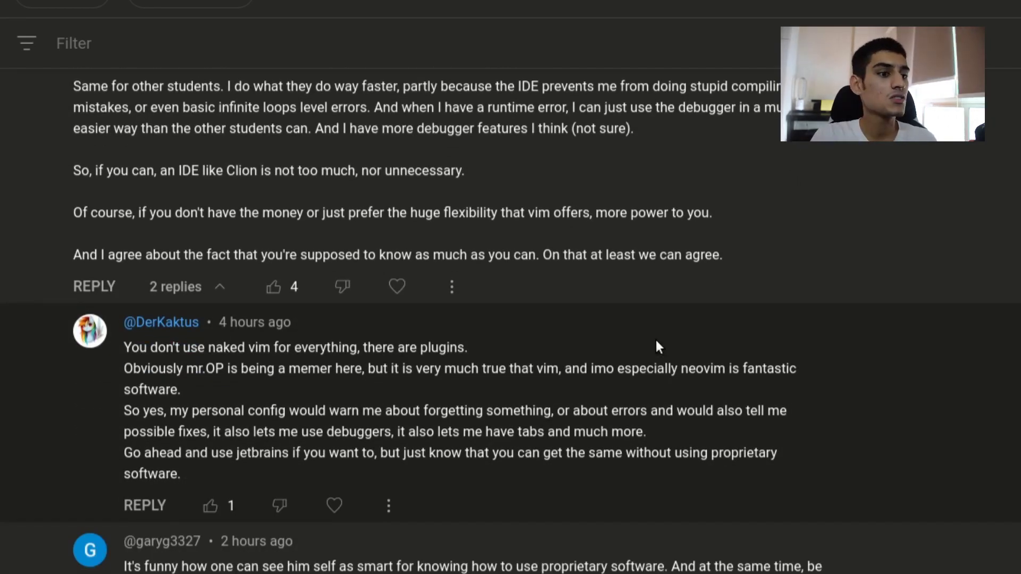
scroll("down", 3)
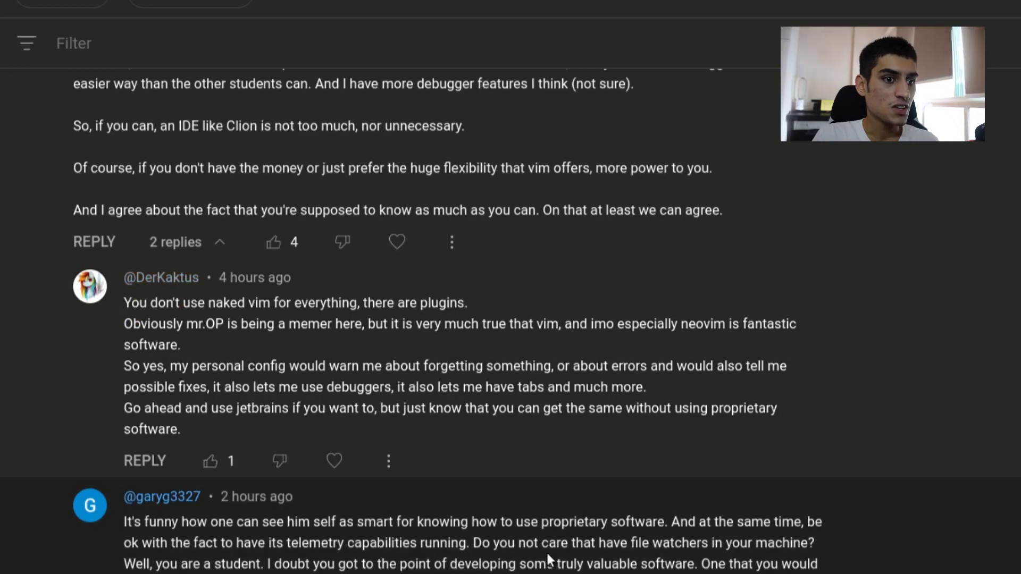
double_click(669, 542)
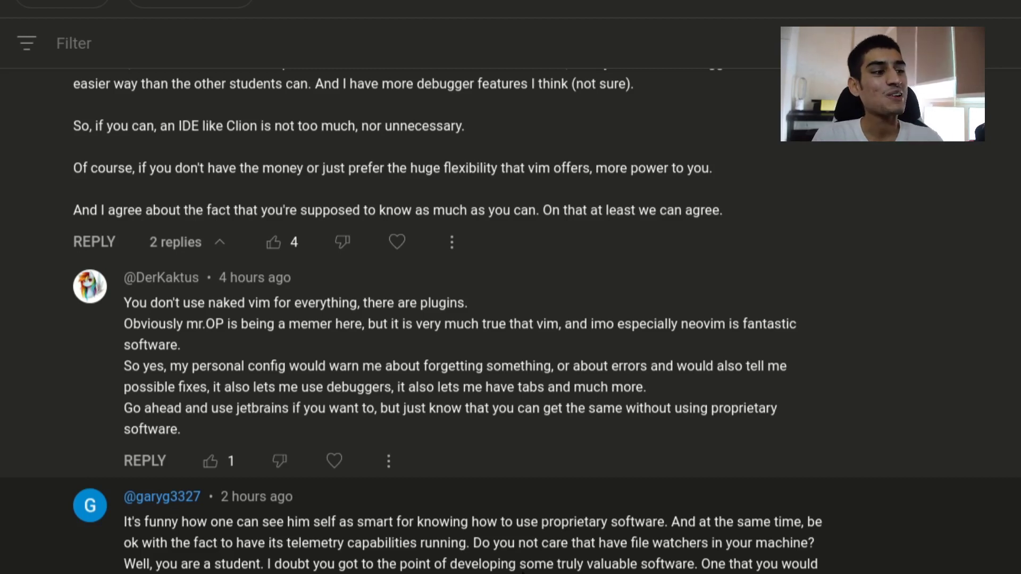
- Continue down to the 'straight to the point' thread and the Linux distro suggestion
scroll("down", 3)
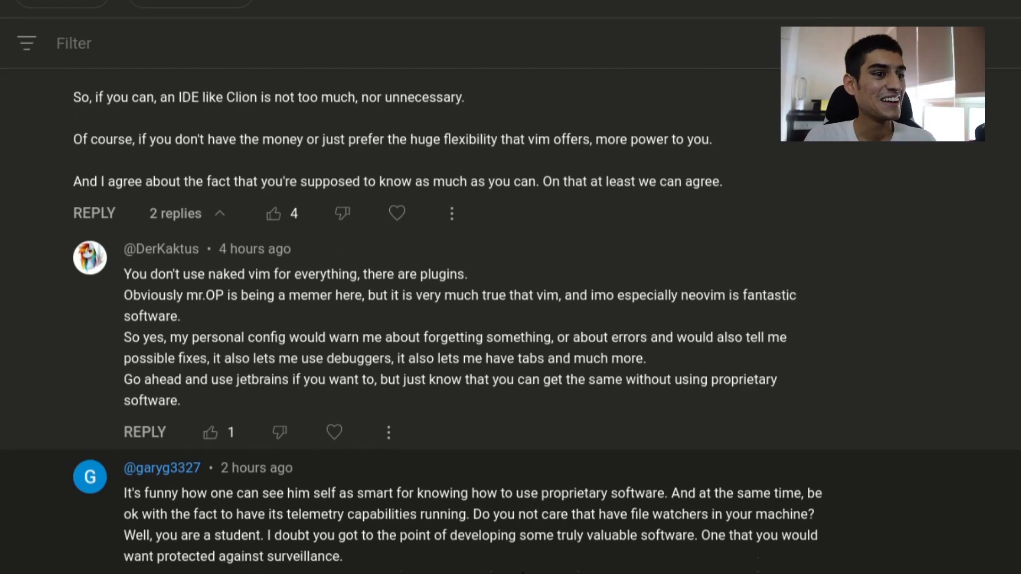
scroll("down", 3)
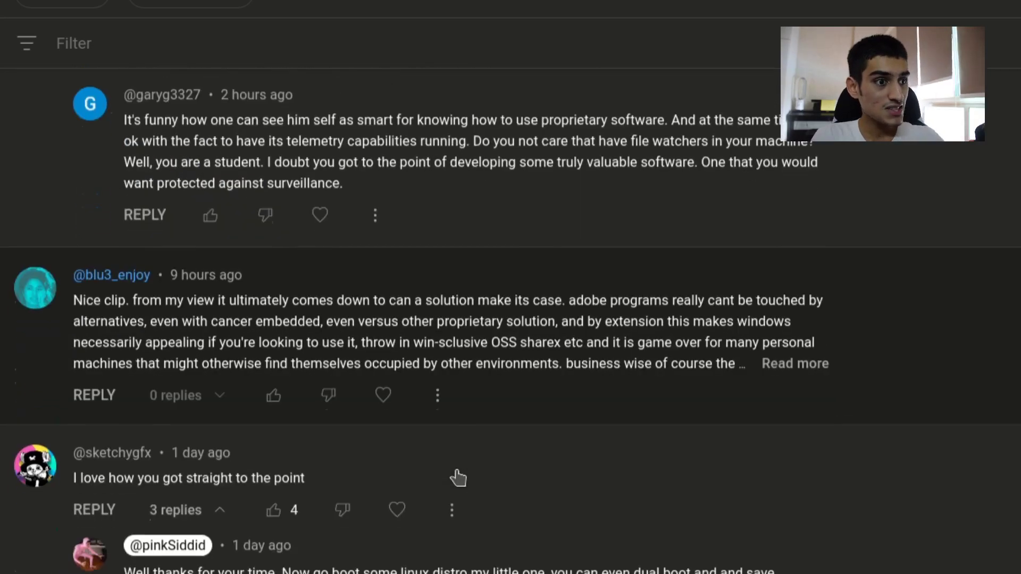
scroll("up", 3)
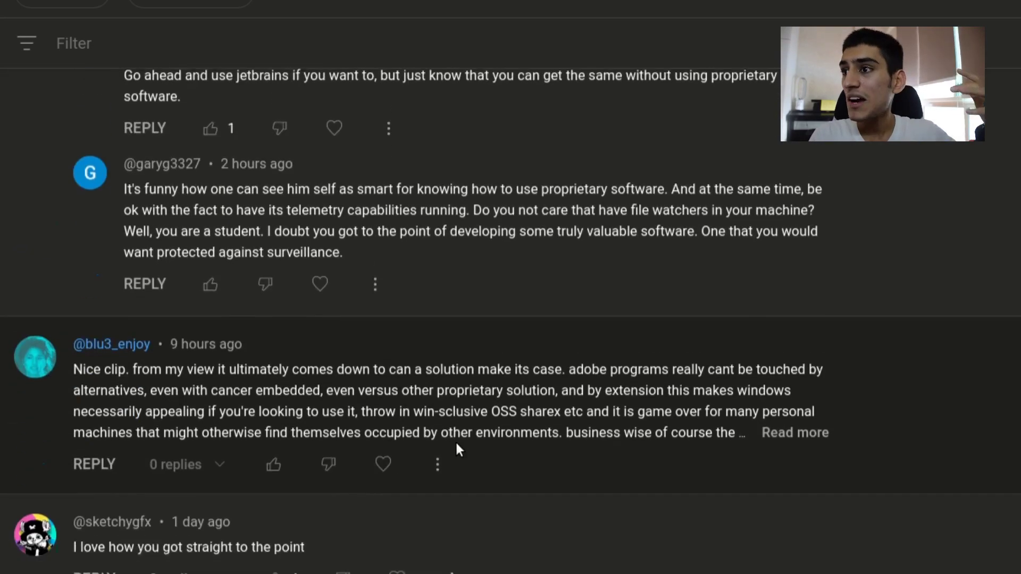
scroll("down", 3)
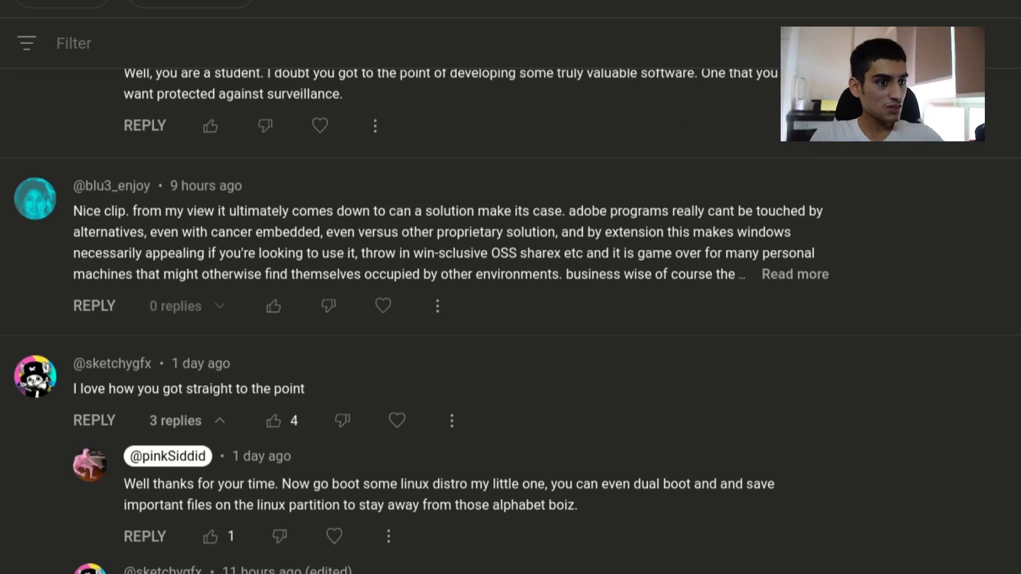
- Clear the reply highlight and scroll through the Arch/Tor replies down to the VS Code shortcuts comment
scroll("down", 3)
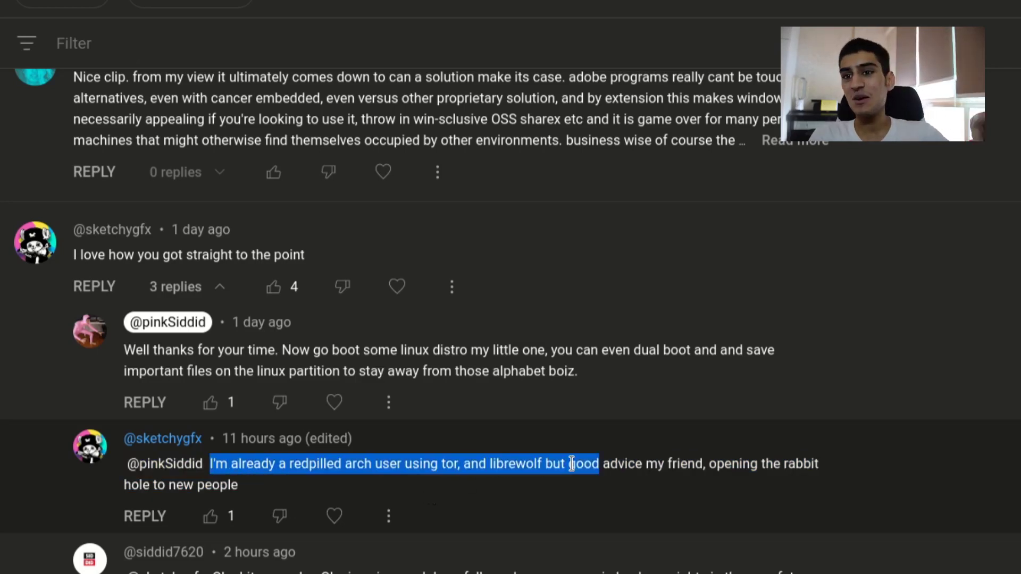
left_click(615, 498)
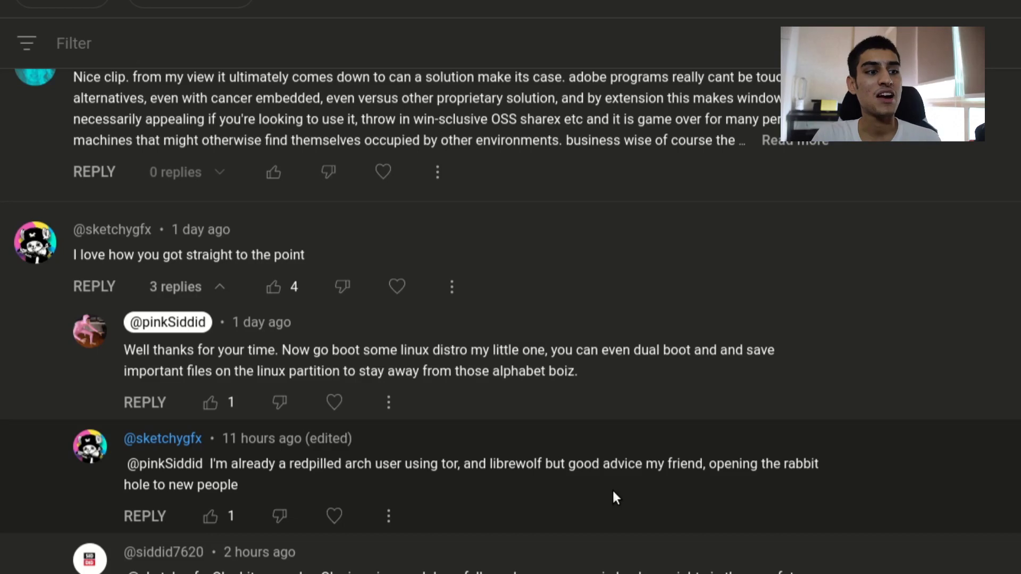
double_click(620, 464)
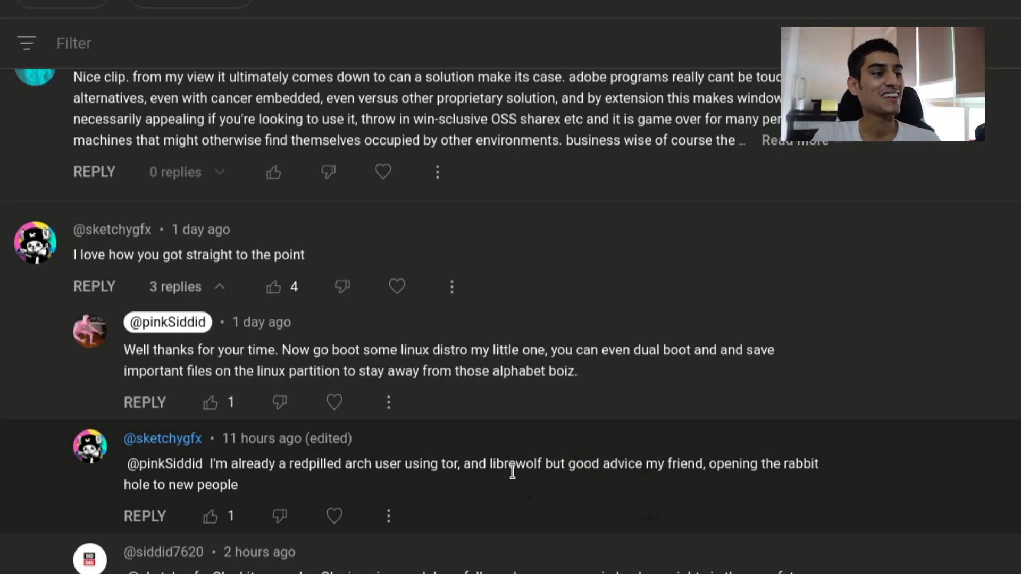
scroll("down", 3)
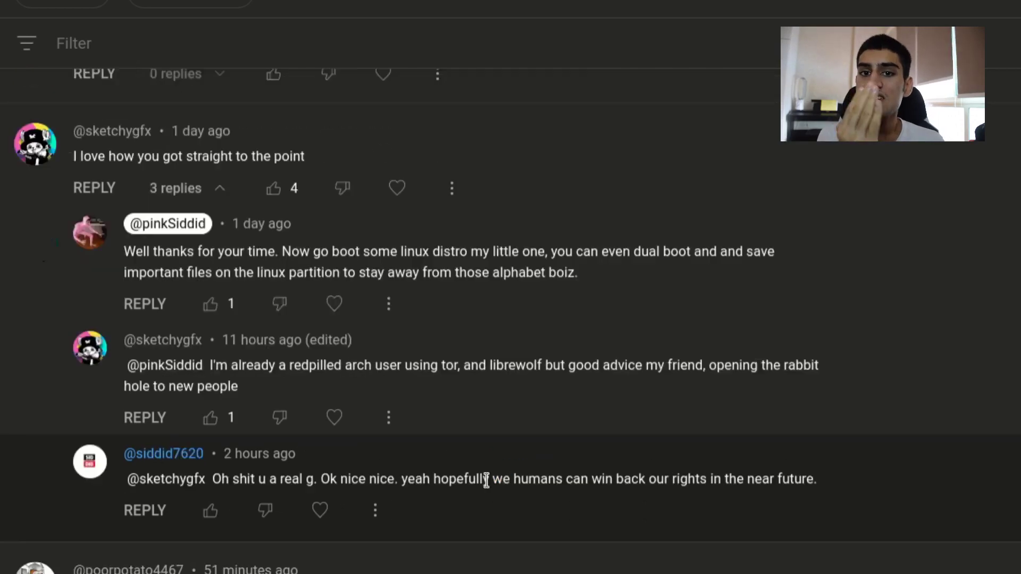
scroll("down", 3)
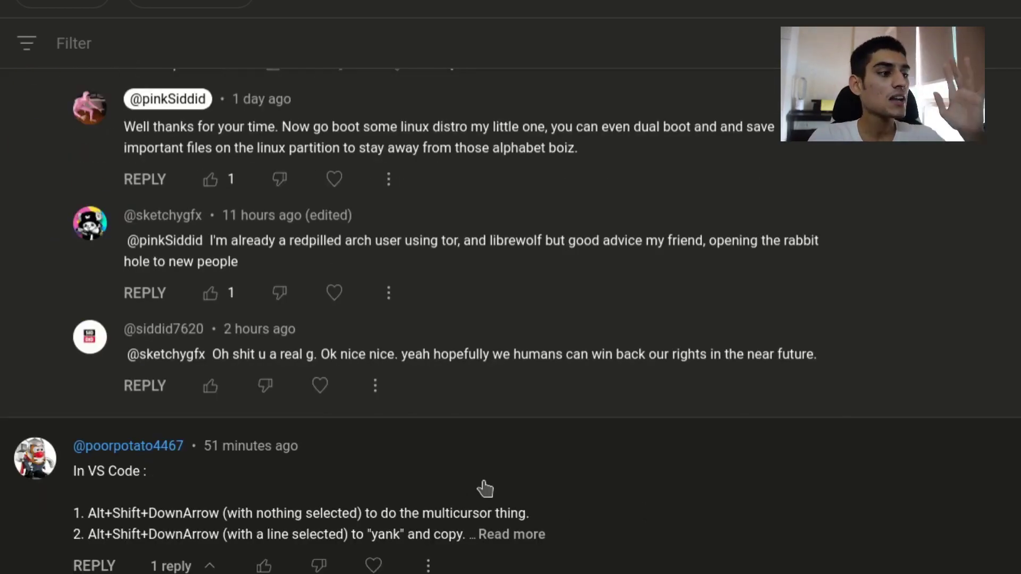
- Highlight the 'VS Code does everything' claim and scroll into its telemetry and Electron replies
scroll("down", 3)
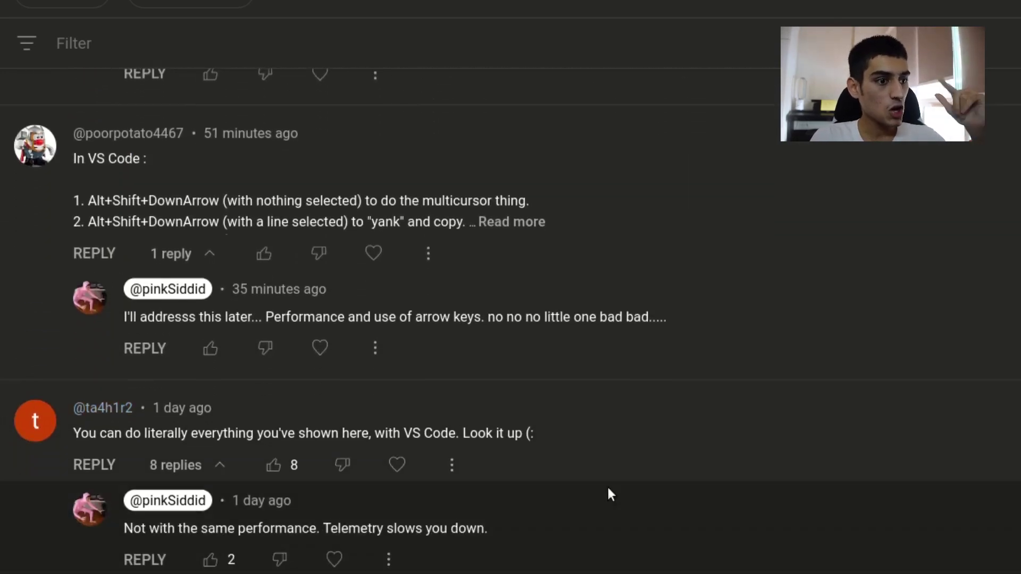
mouse_move(598, 487)
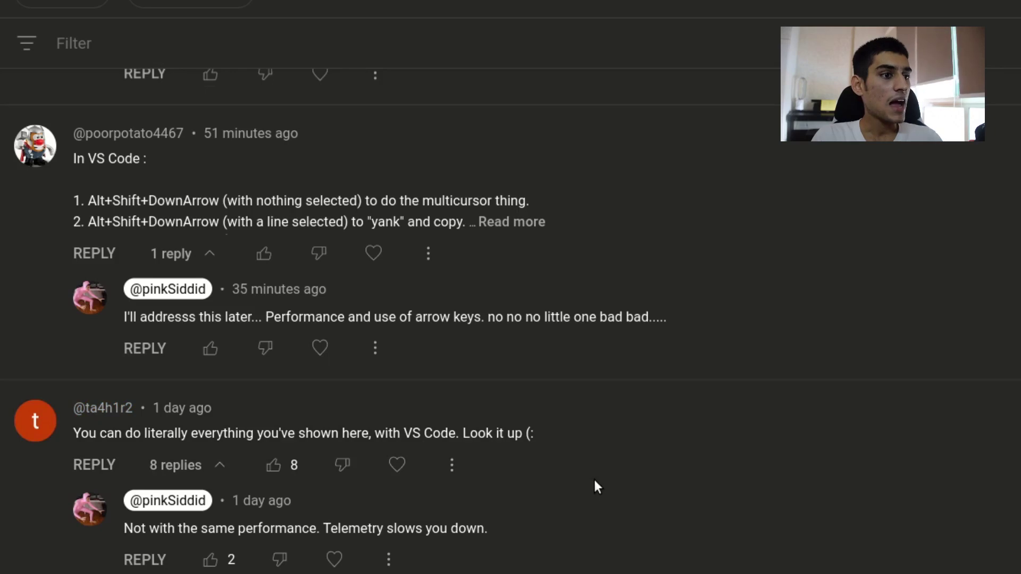
scroll("down", 3)
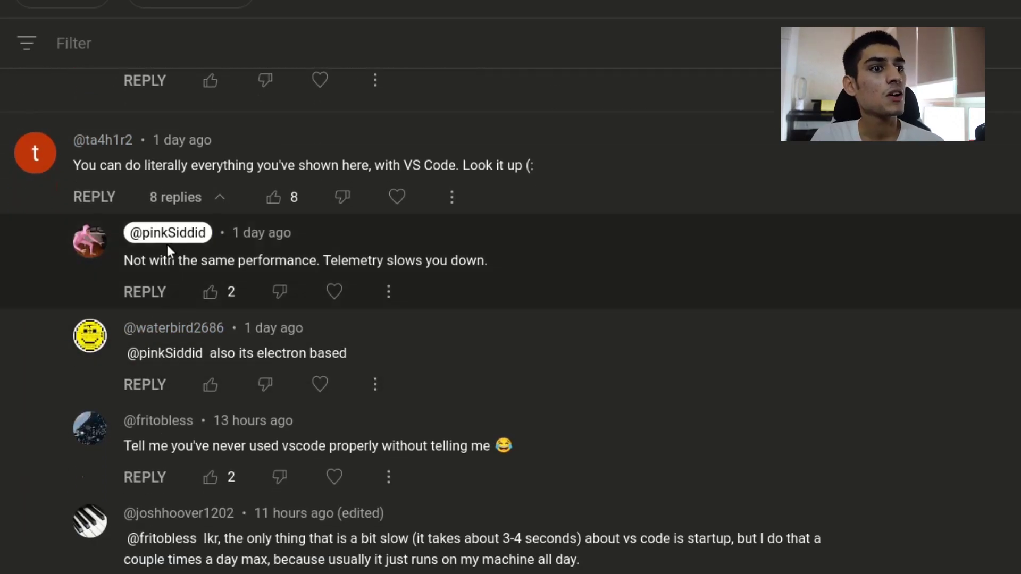
left_click_drag(144, 166, 521, 166)
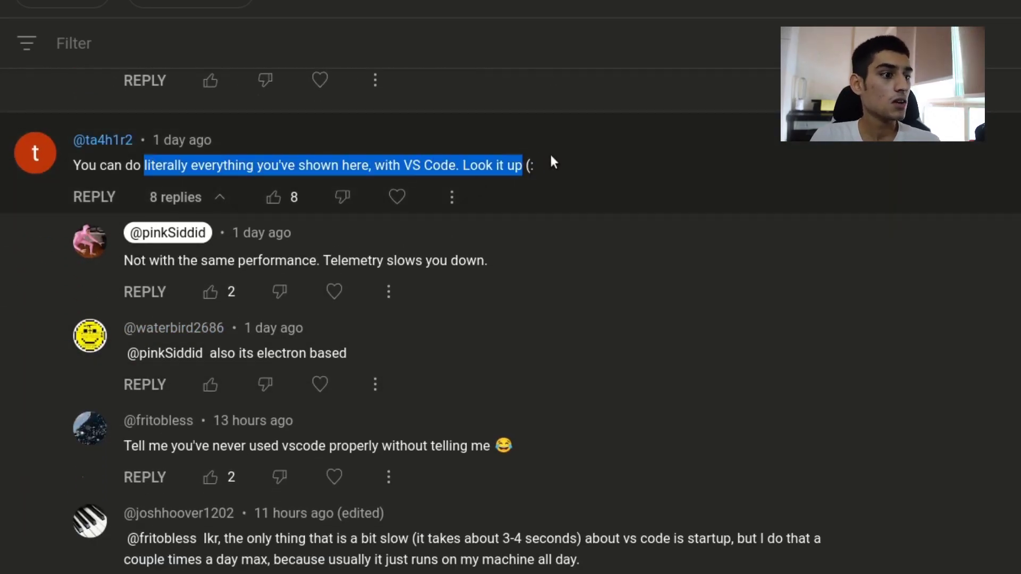
scroll("down", 3)
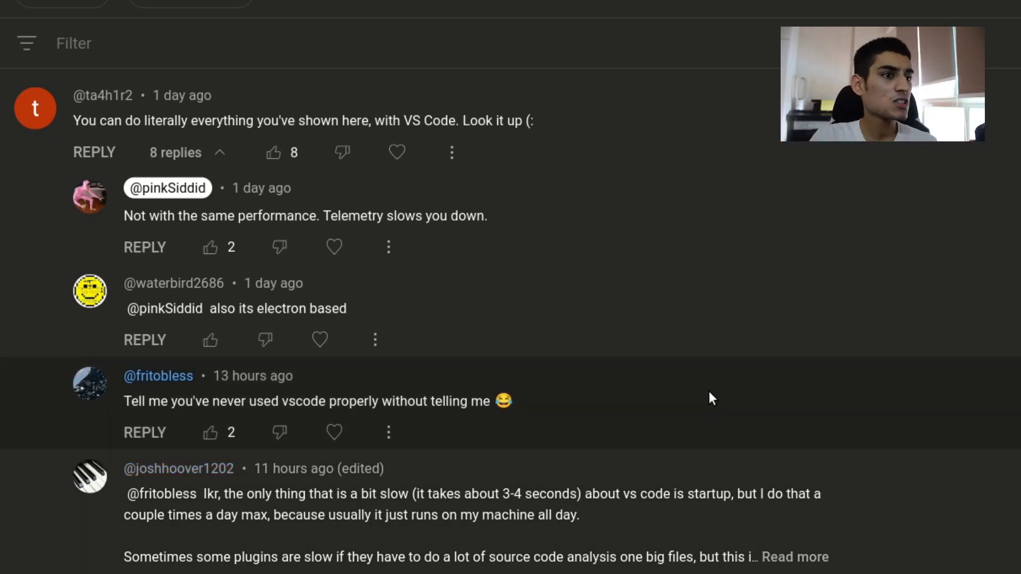
- Scroll to the JetBrains feature-list comment and select the word 'marketplace'
scroll("down", 3)
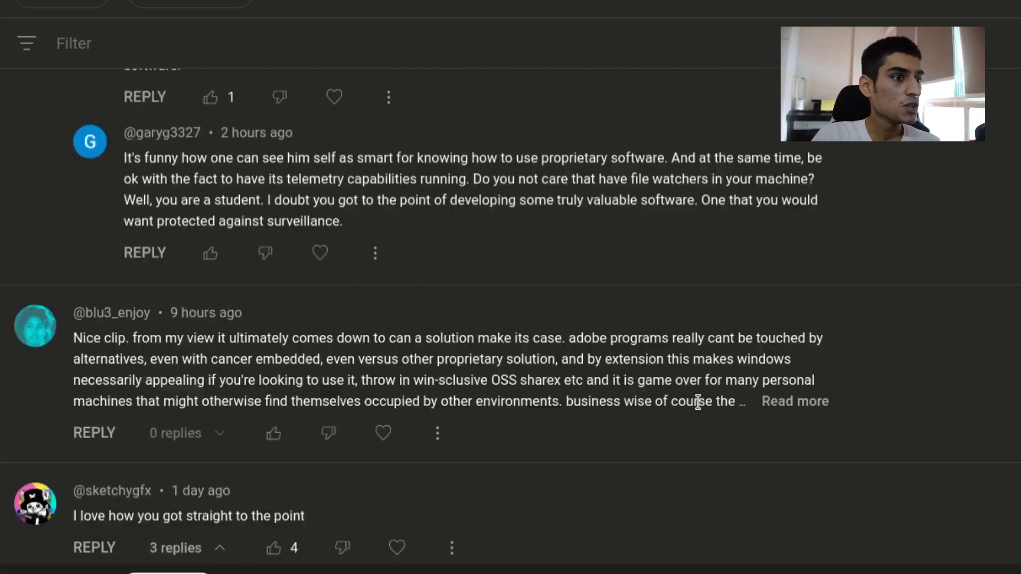
scroll("down", 3)
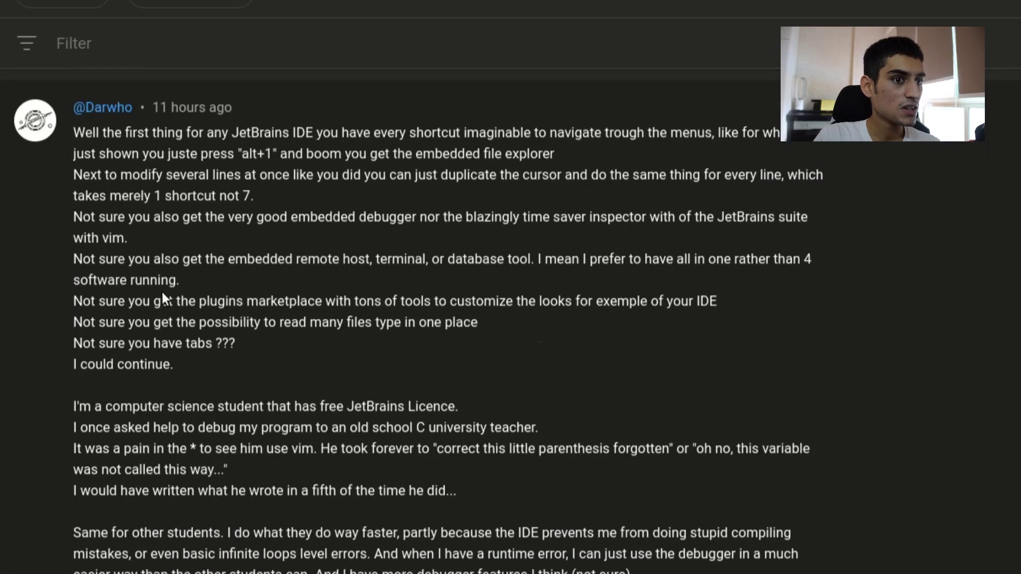
mouse_move(310, 251)
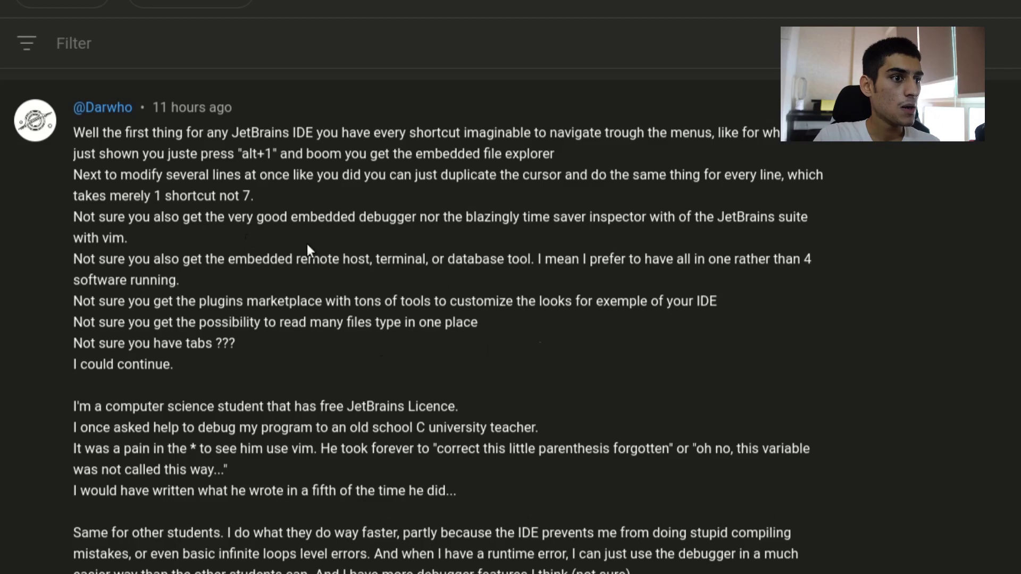
double_click(283, 259)
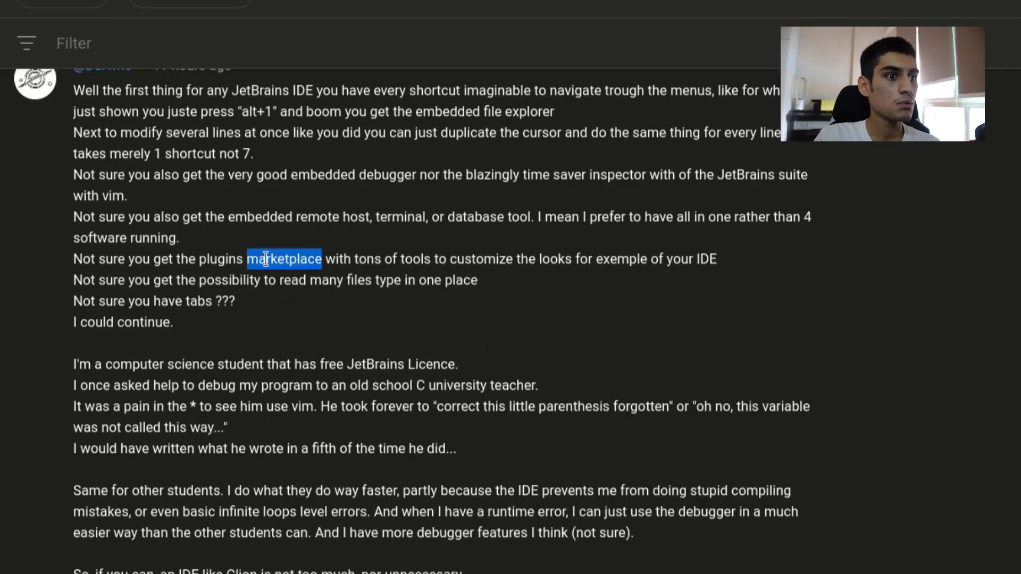
left_click_drag(248, 259, 393, 258)
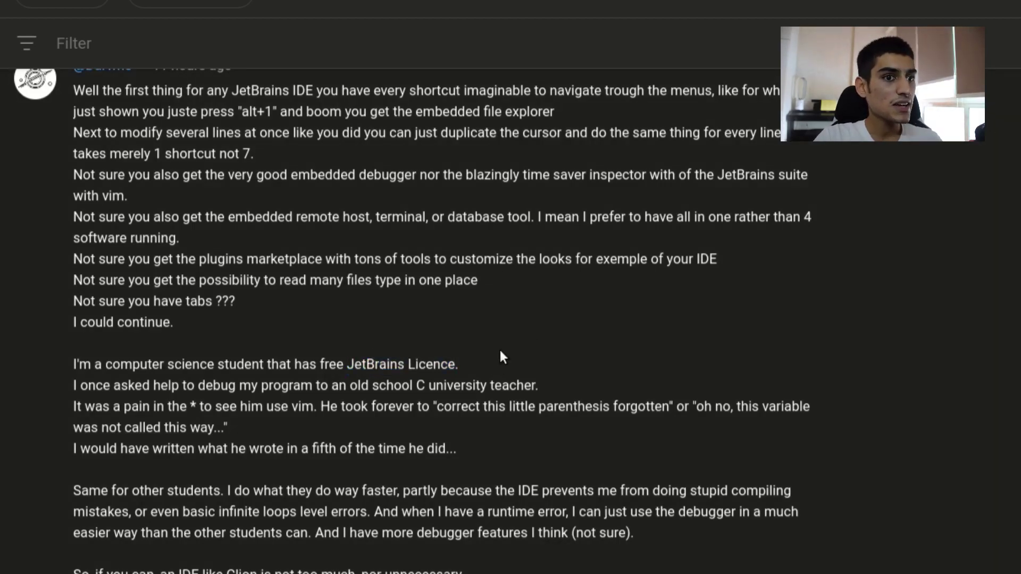
- Highlight the run of 'Not sure you…' lines listing missing IDE features
left_click_drag(706, 131, 477, 280)
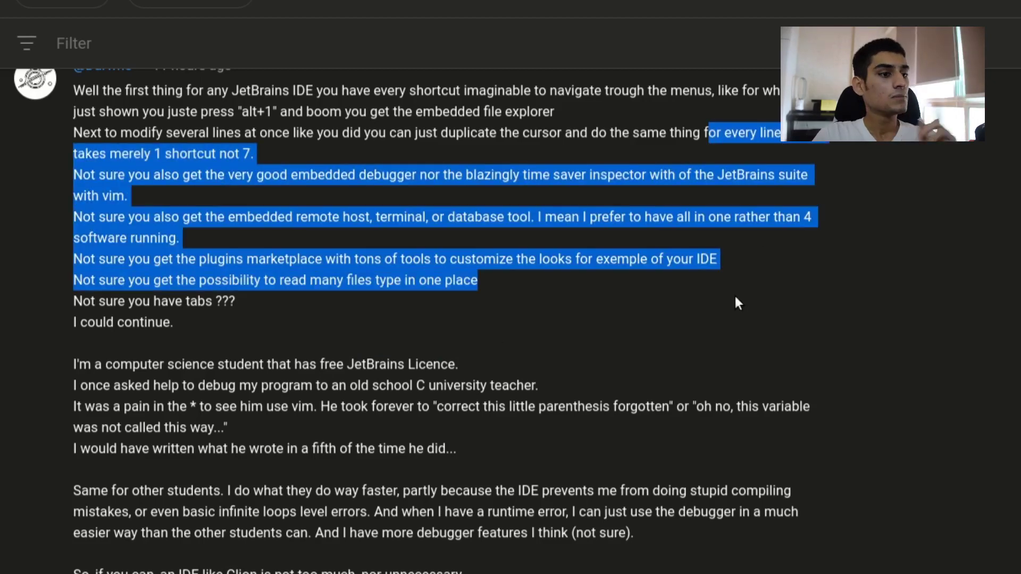
scroll("down", 3)
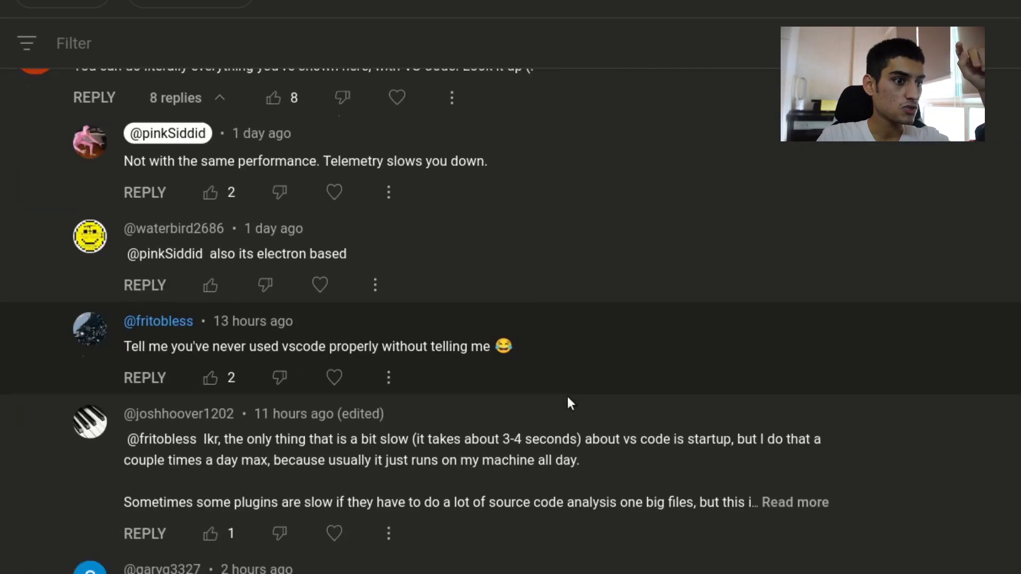
- Expand the vim-plugin-with-IntelliJ comment via Read more and highlight a phrase in it
scroll("down", 3)
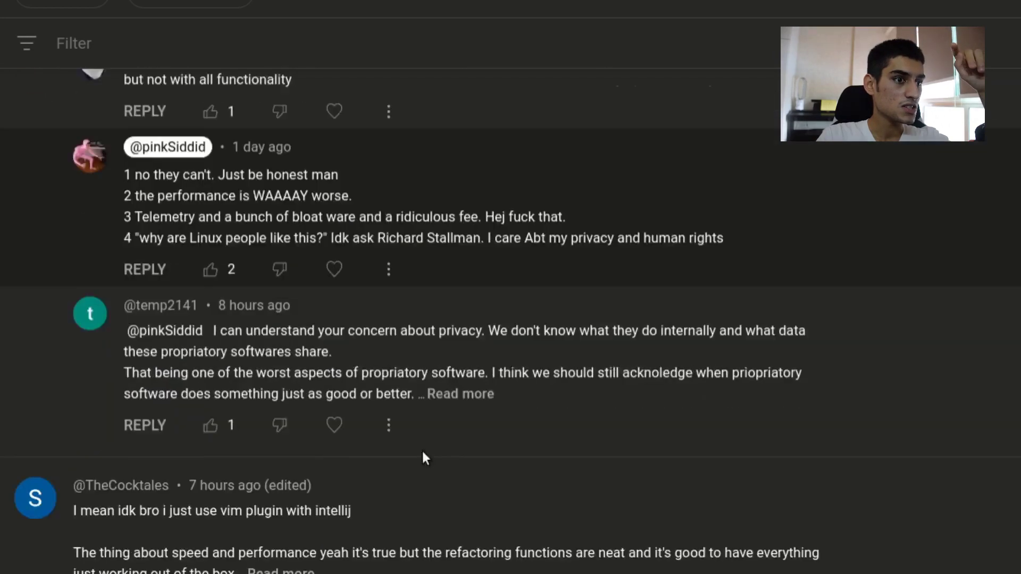
scroll("down", 3)
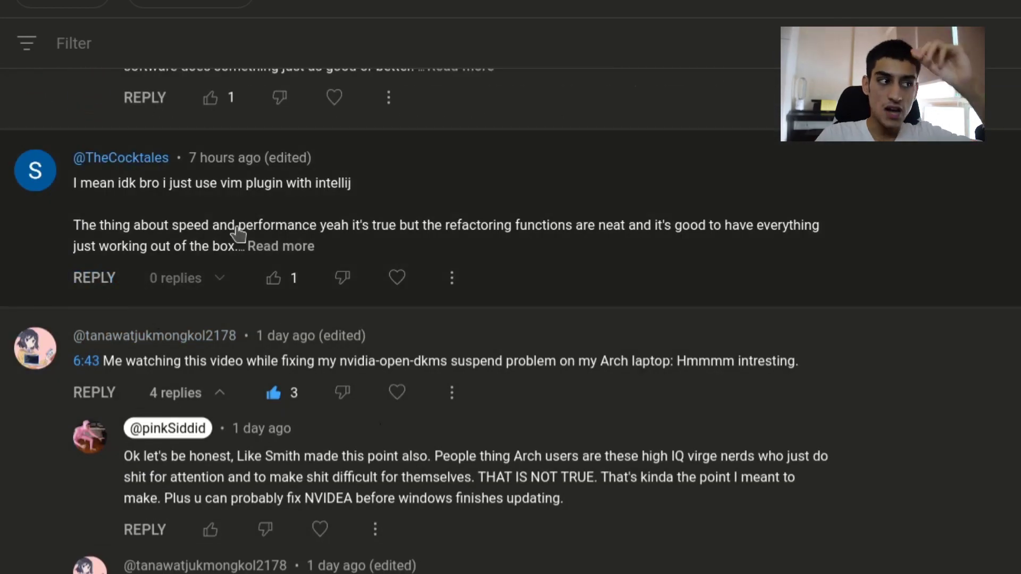
left_click(280, 245)
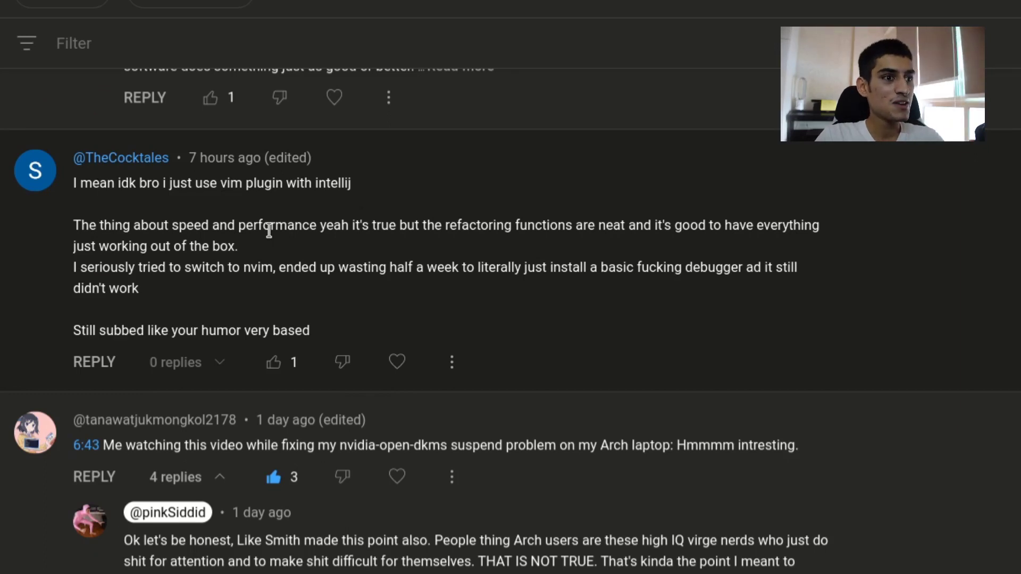
left_click_drag(221, 183, 312, 183)
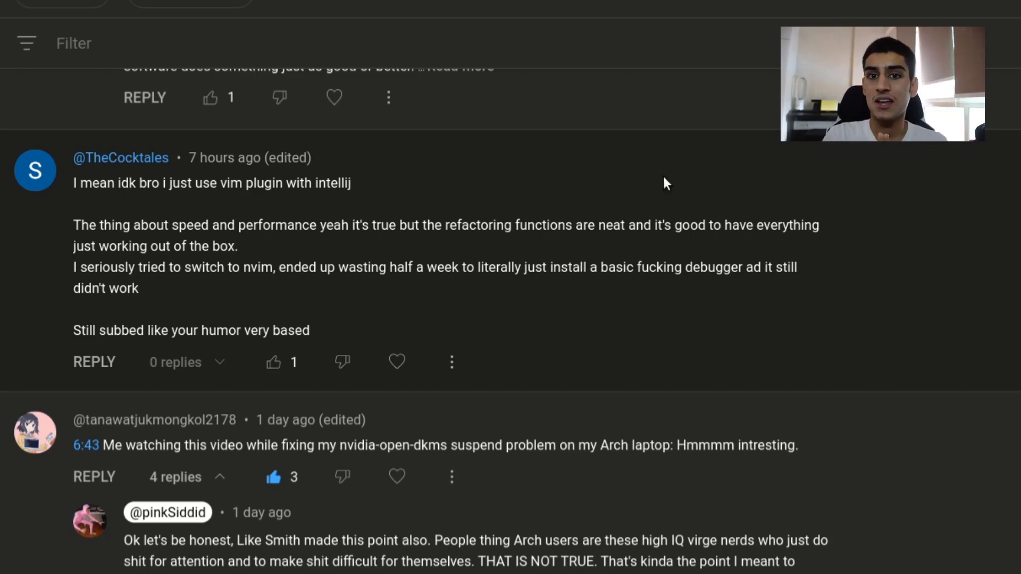
mouse_move(655, 10)
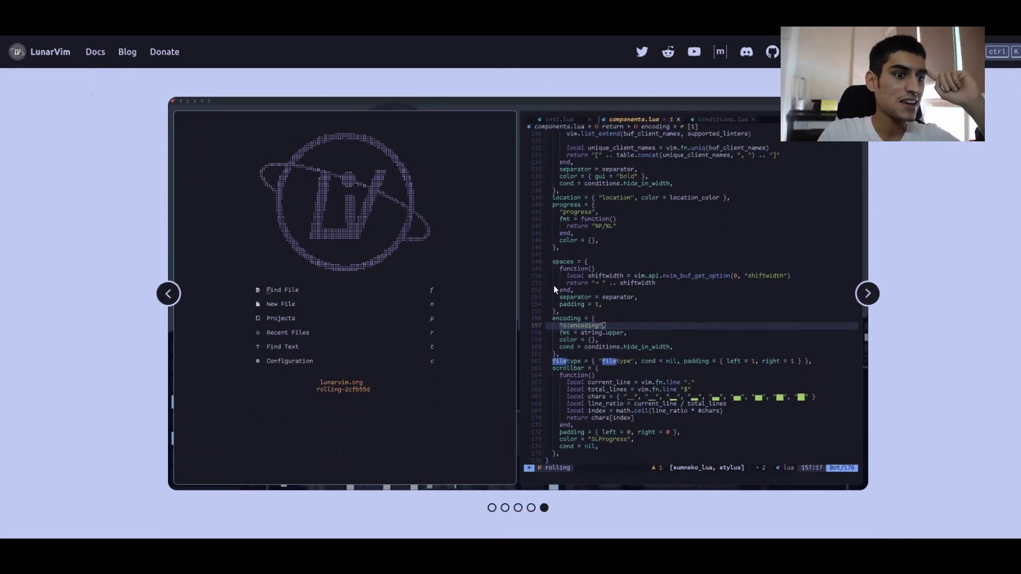
- Flip the screenshot carousel and scroll into the Opinionated, Extensible and Fast feature cards
left_click(168, 293)
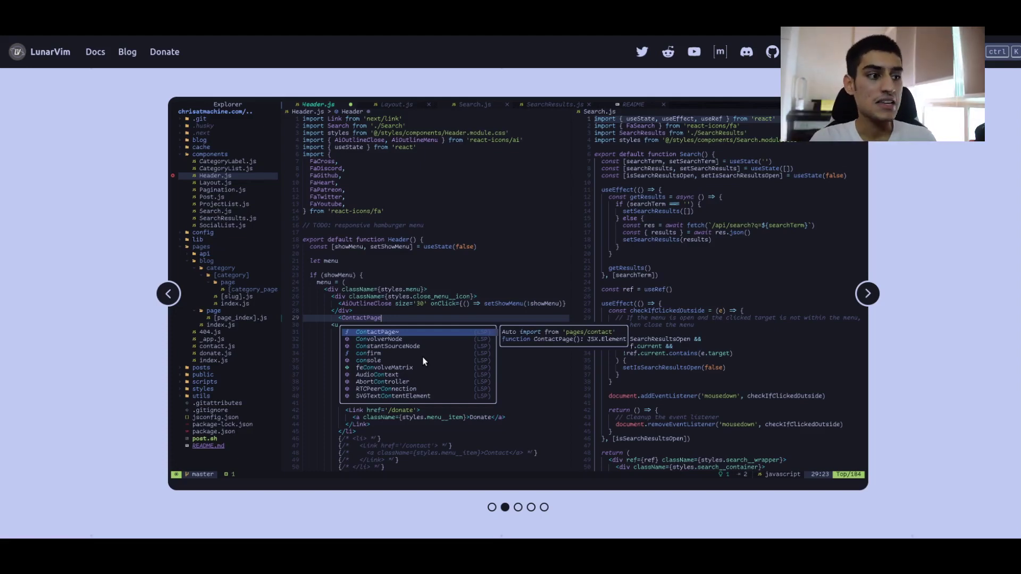
scroll("down", 3)
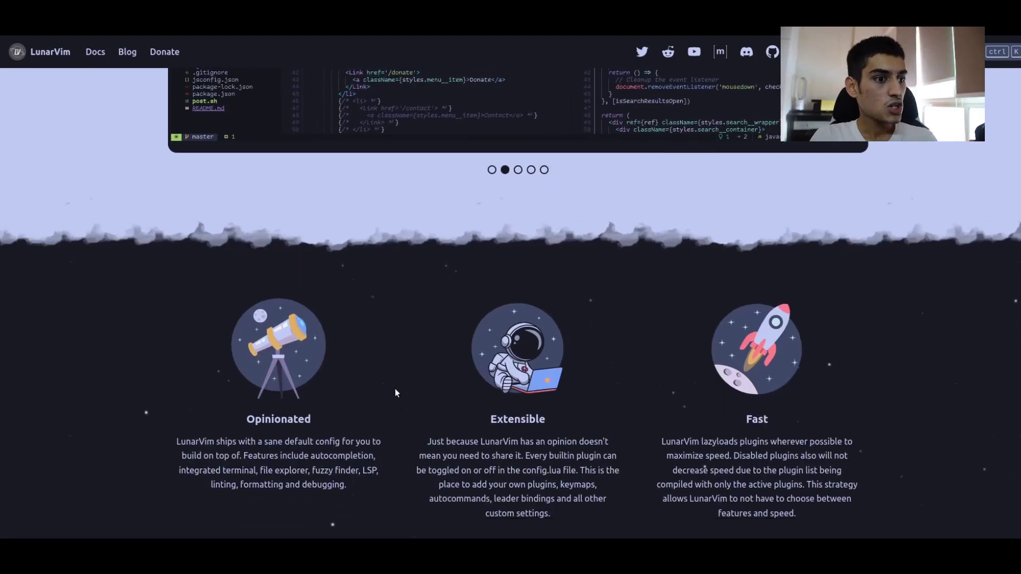
scroll("down", 3)
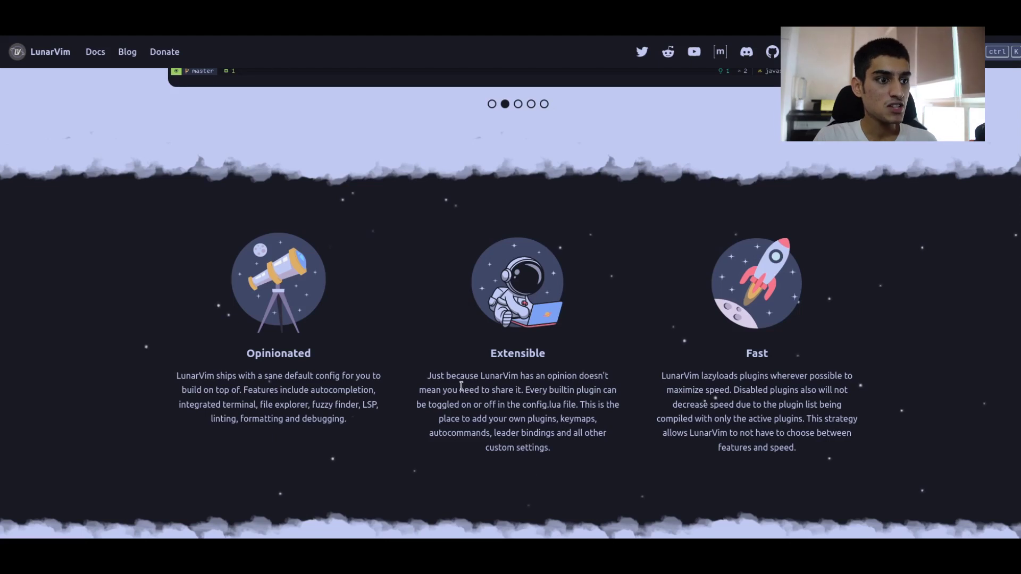
left_click_drag(547, 376, 514, 389)
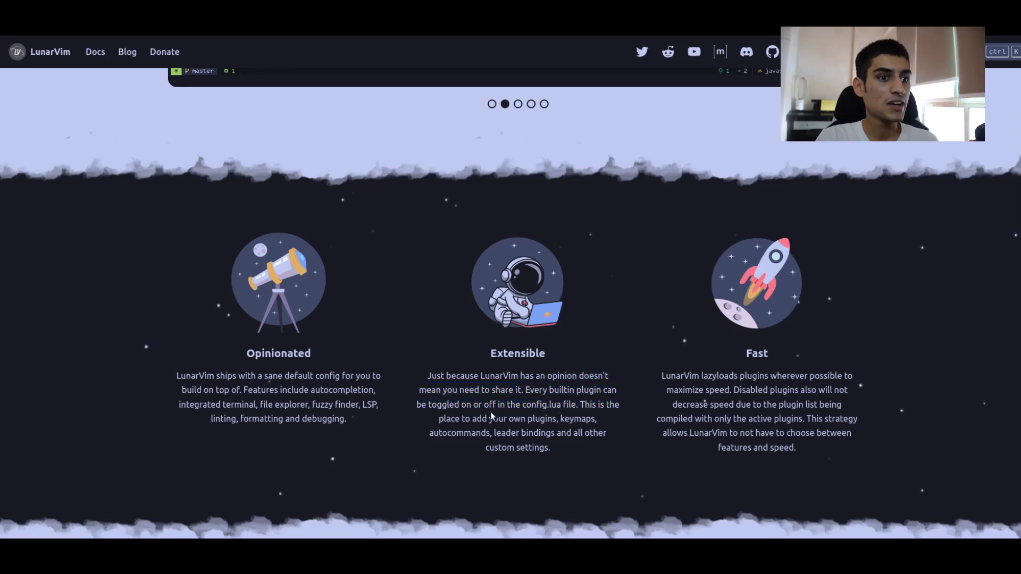
double_click(548, 404)
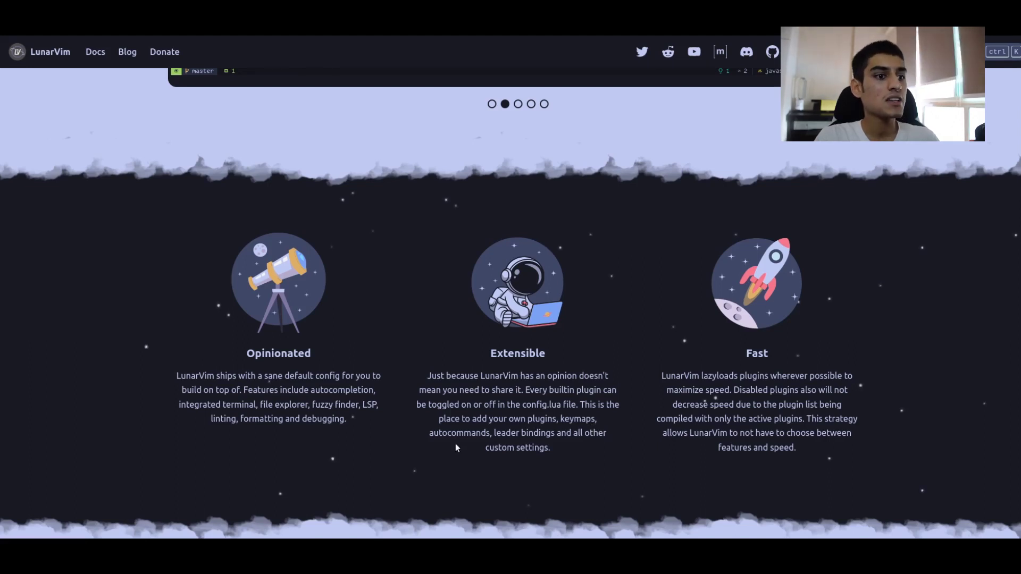
- Scroll through the remaining feature cards and back to the homepage hero
scroll("down", 3)
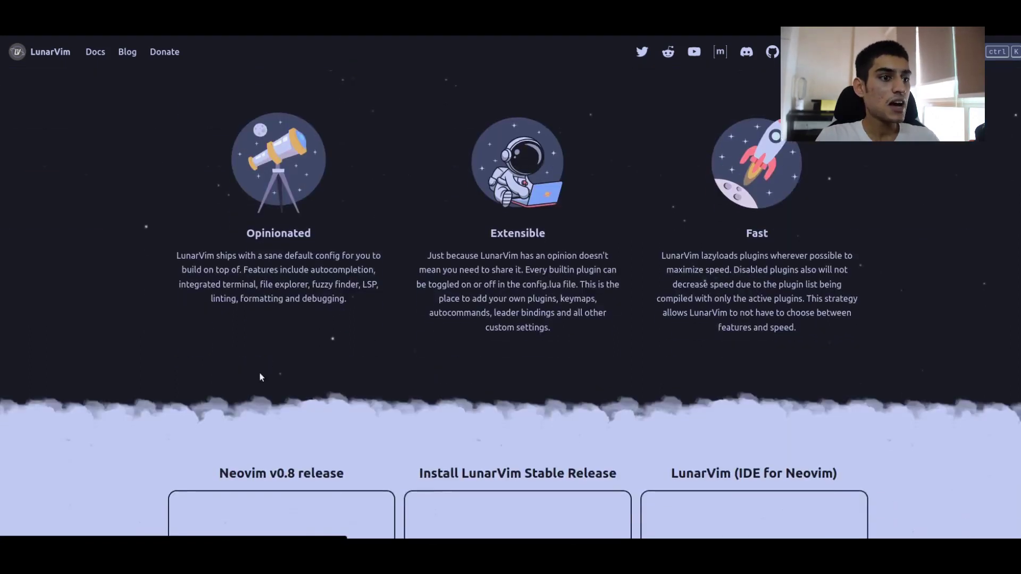
scroll("down", 3)
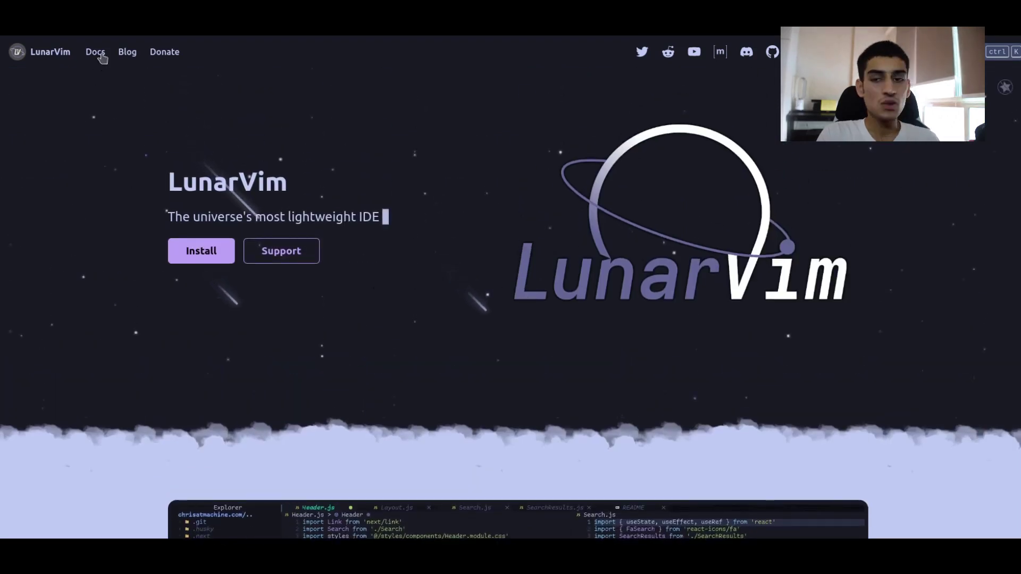
- Go to Docs and scroll the Installation page's Release and Nightly install commands
left_click(95, 51)
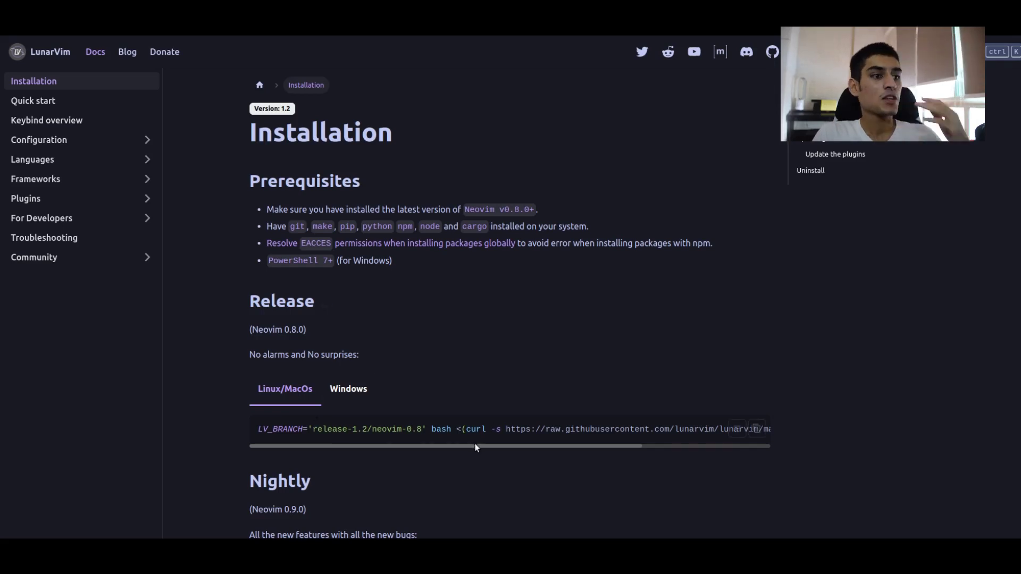
scroll("down", 3)
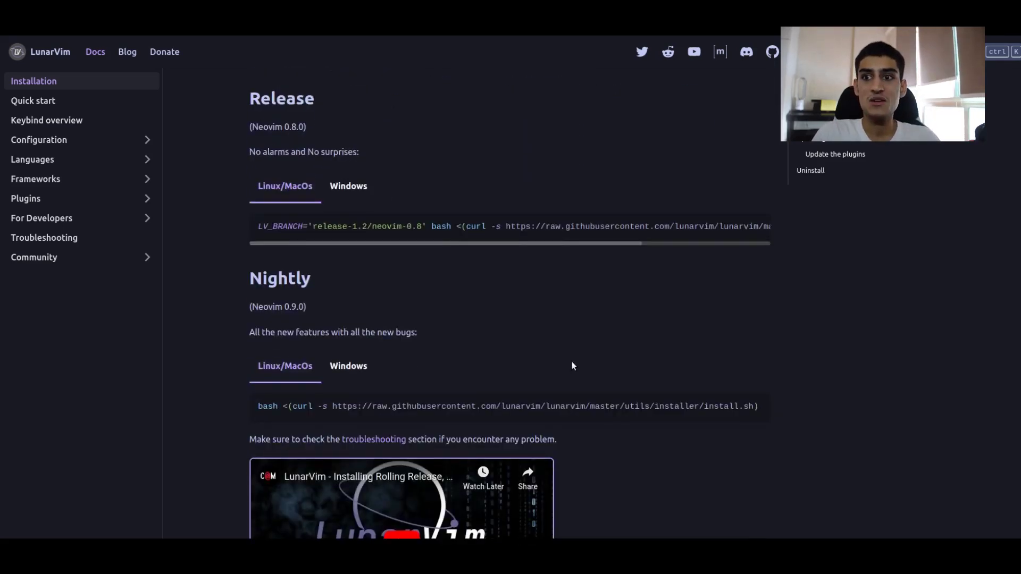
scroll("down", 3)
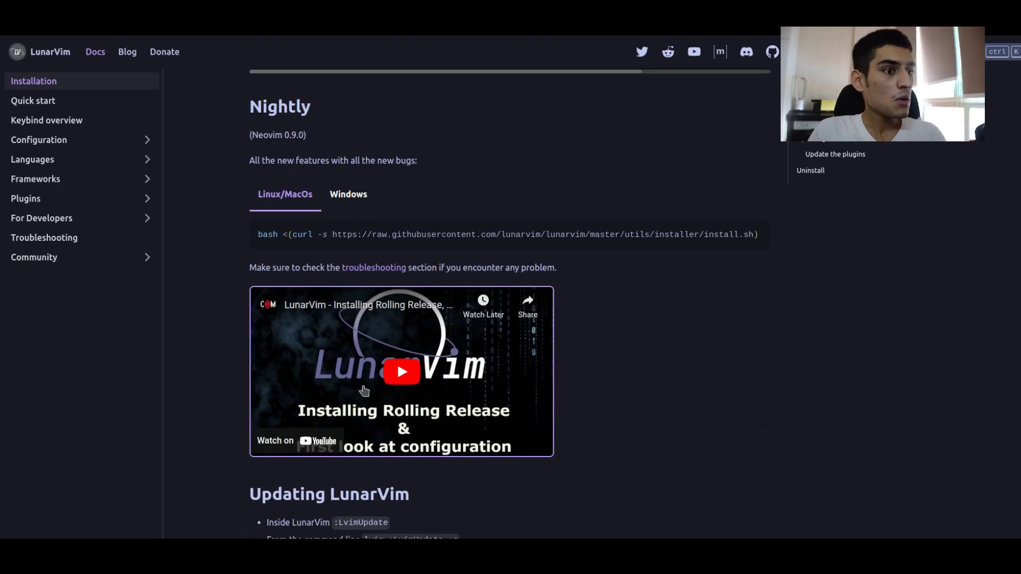
scroll("up", 3)
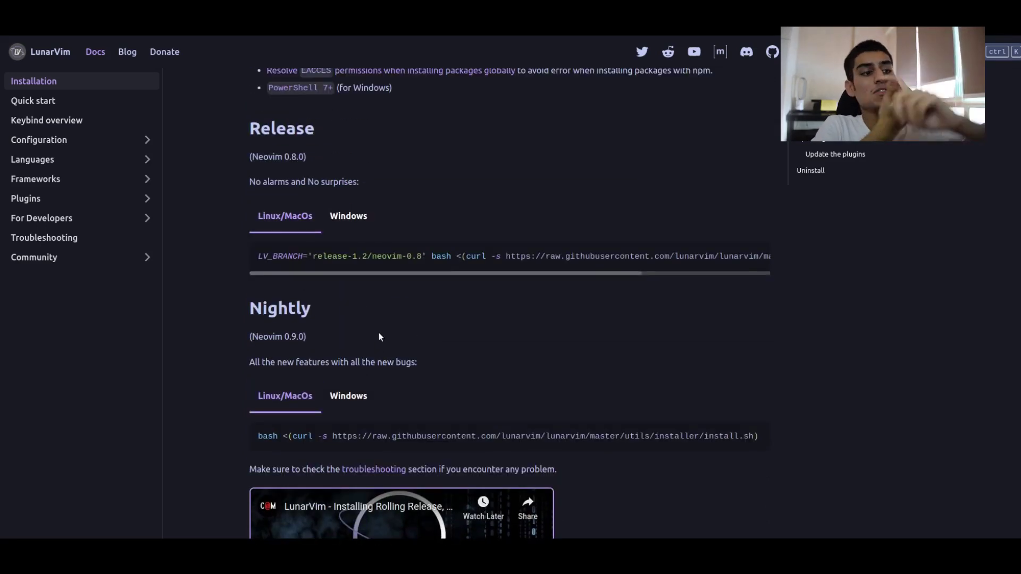
mouse_move(380, 326)
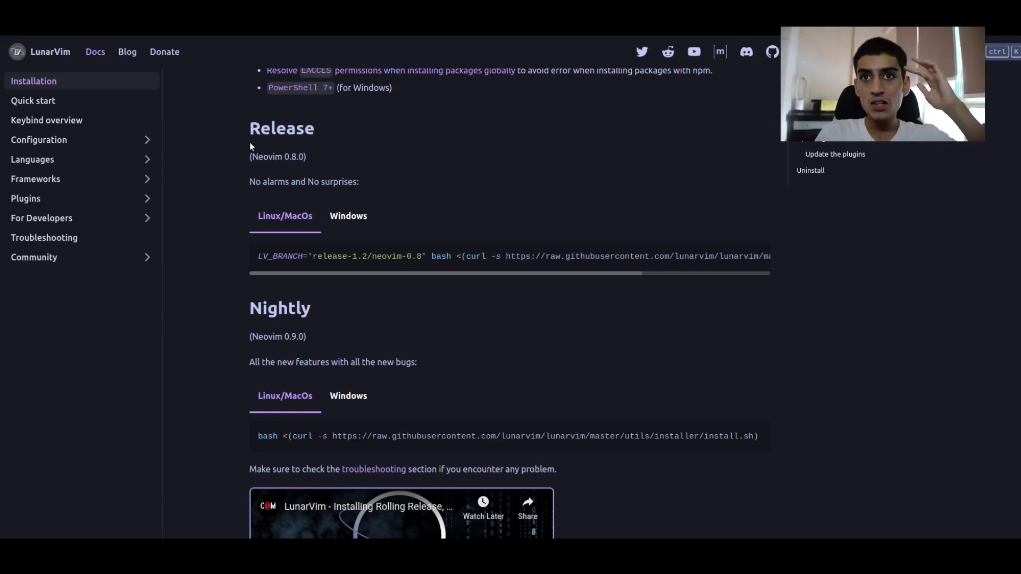
scroll("down", 3)
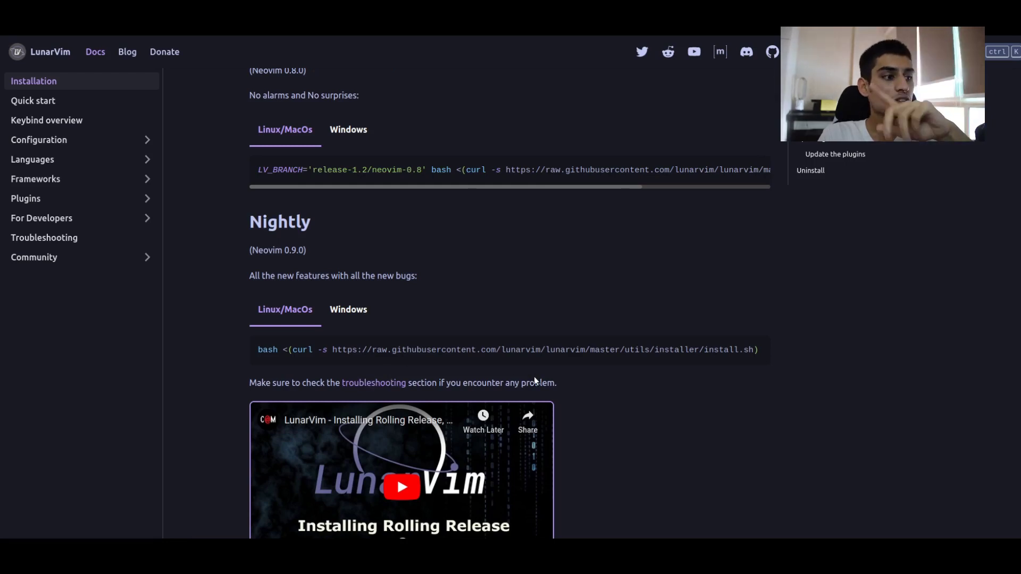
mouse_move(529, 381)
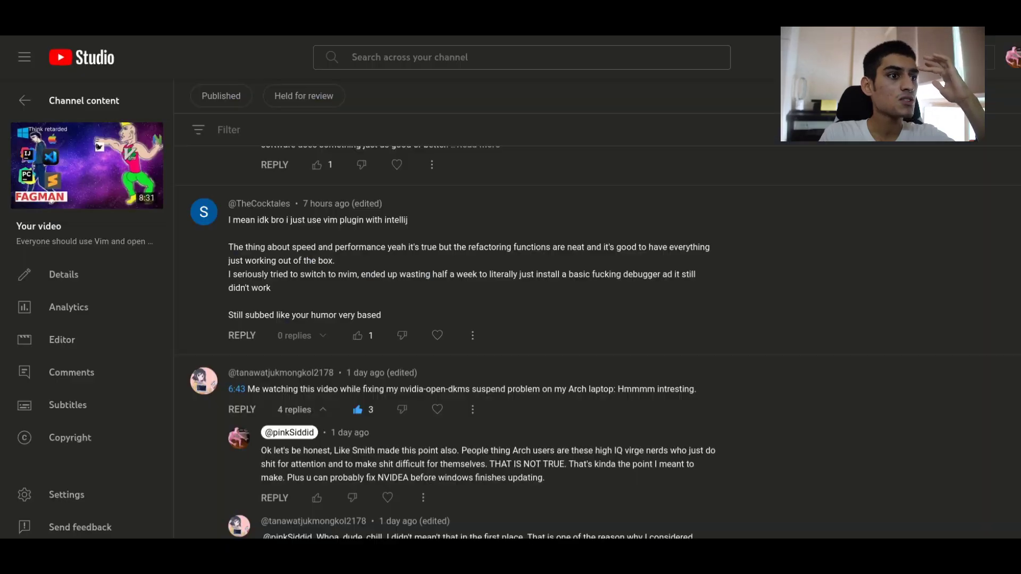
- Scroll to the JetBrains comment, highlight its list of advantages, and continue to the plugins reply
scroll("down", 3)
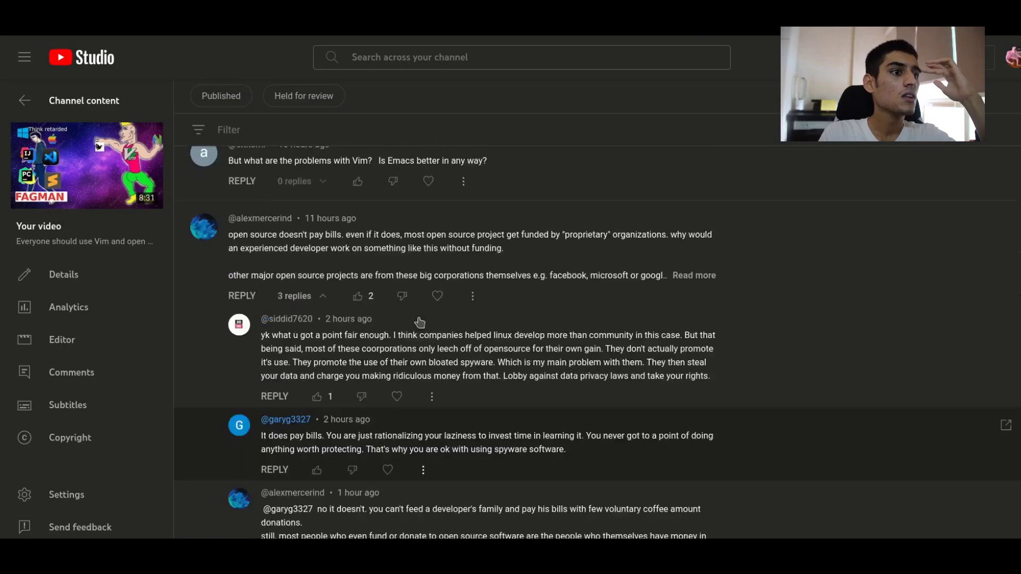
scroll("down", 3)
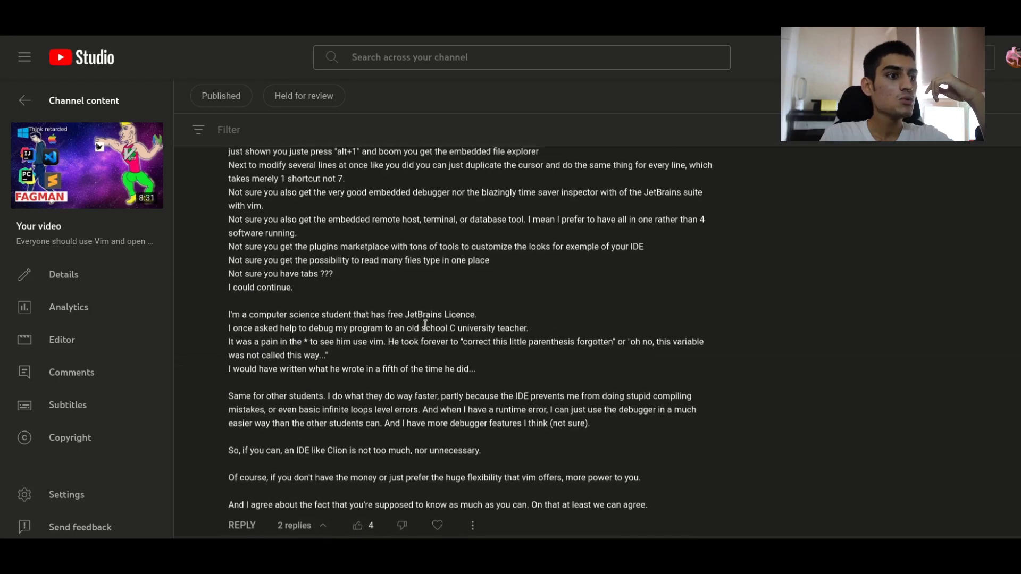
scroll("down", 3)
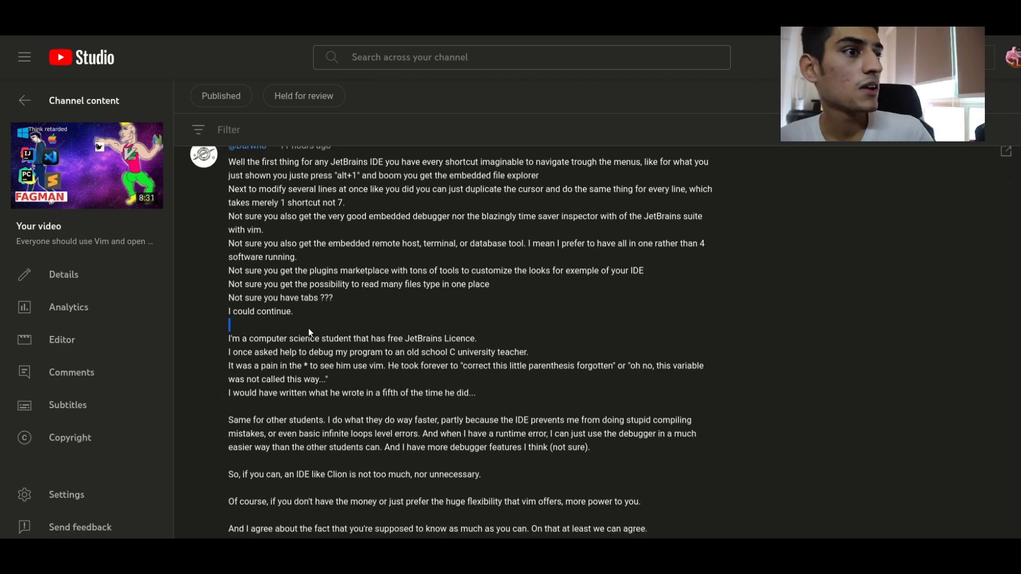
left_click_drag(245, 190, 316, 298)
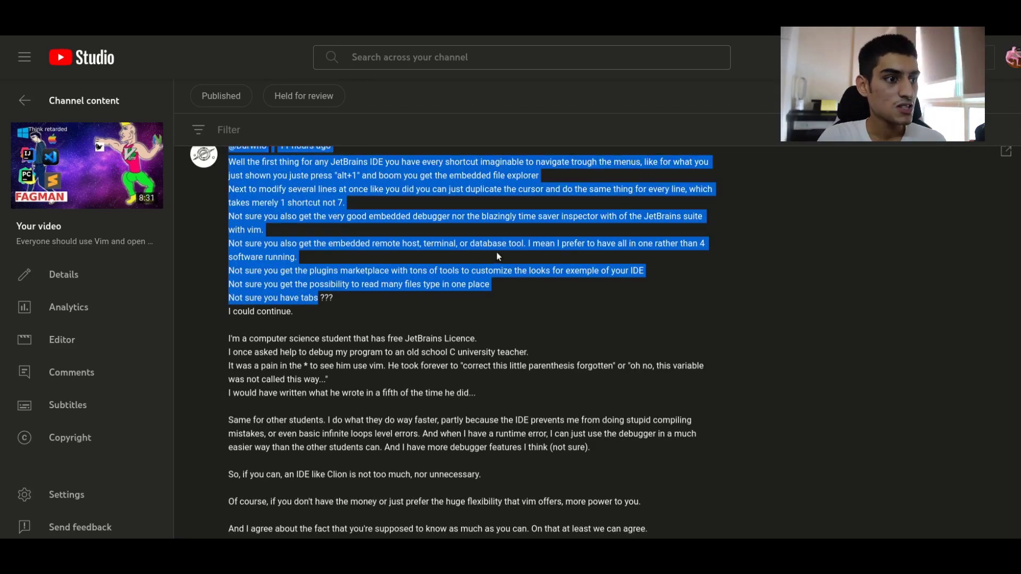
scroll("down", 3)
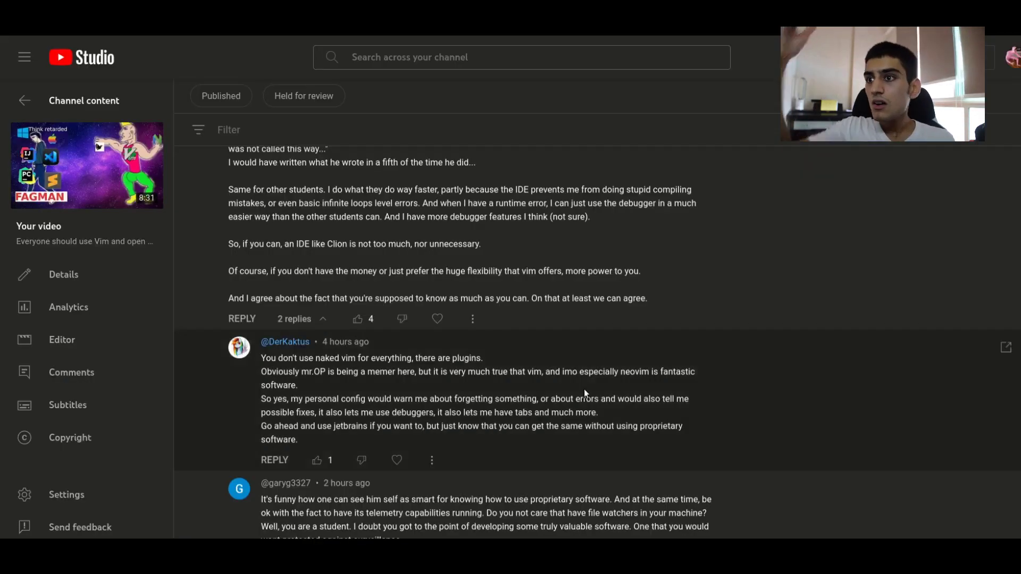
scroll("down", 3)
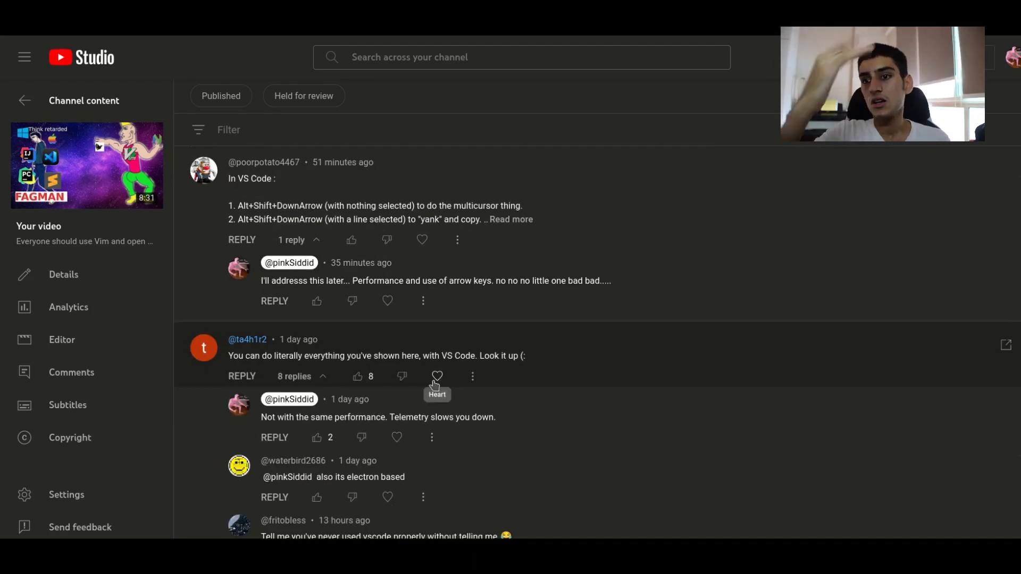
scroll("down", 3)
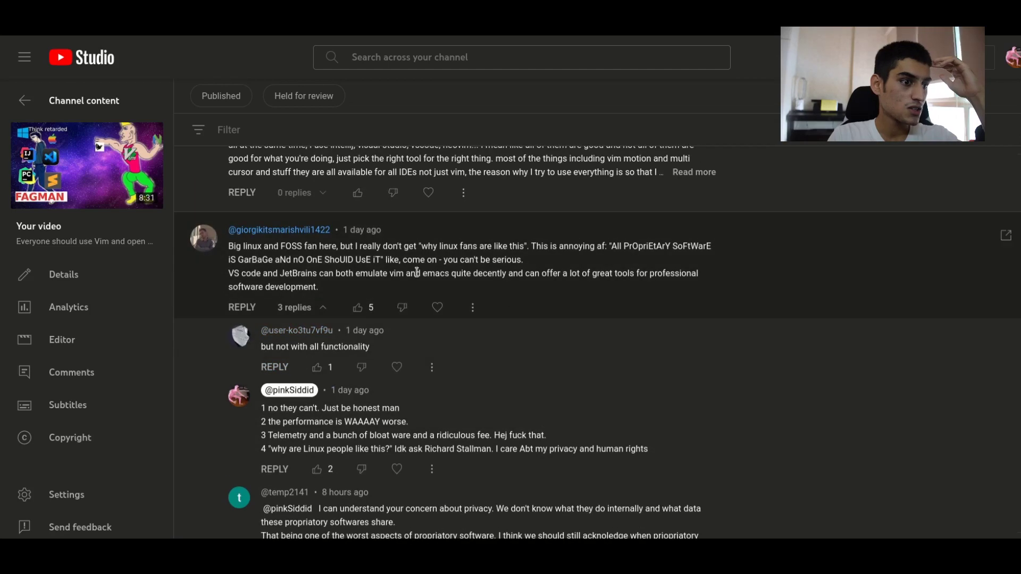
scroll("down", 3)
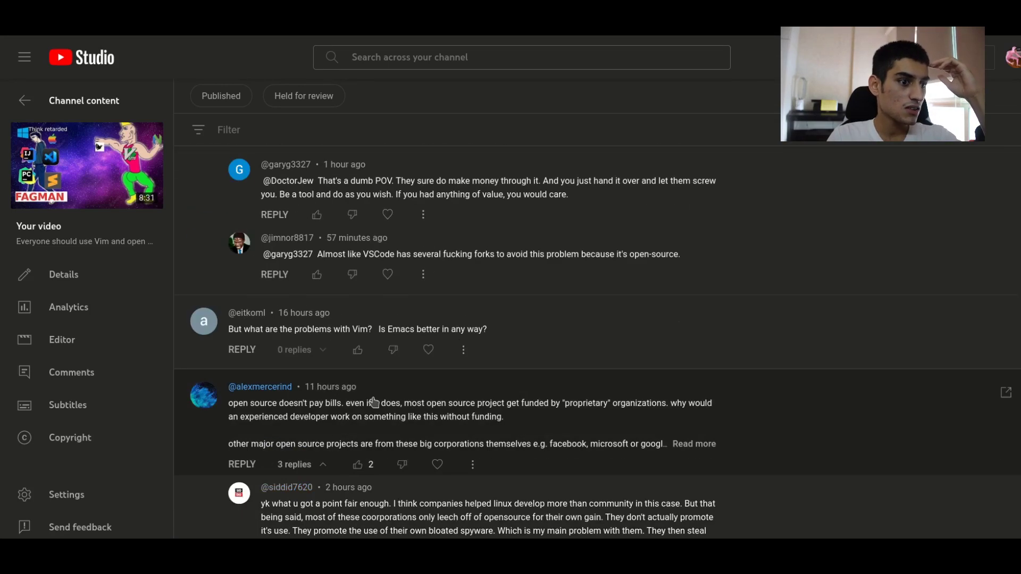